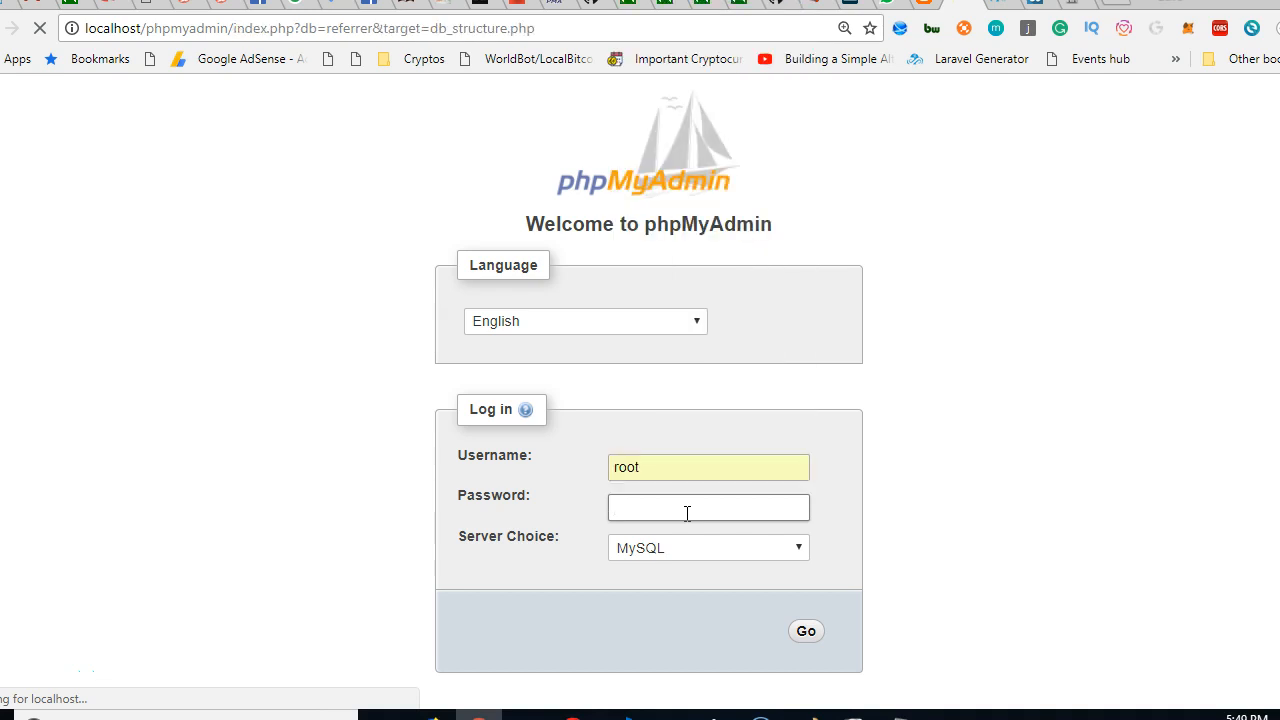
# Log in to phpMyAdmin and browse the referrer database's empty users table
pyautogui.click(806, 631)
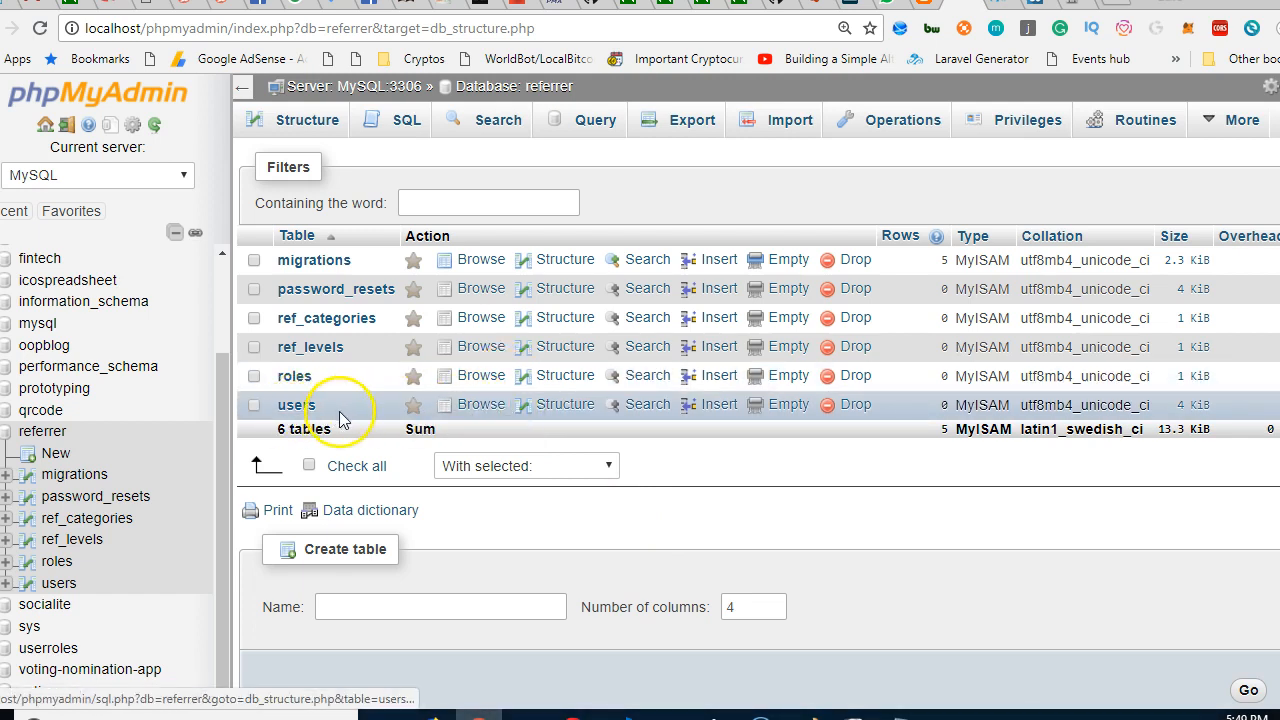
pyautogui.click(480, 404)
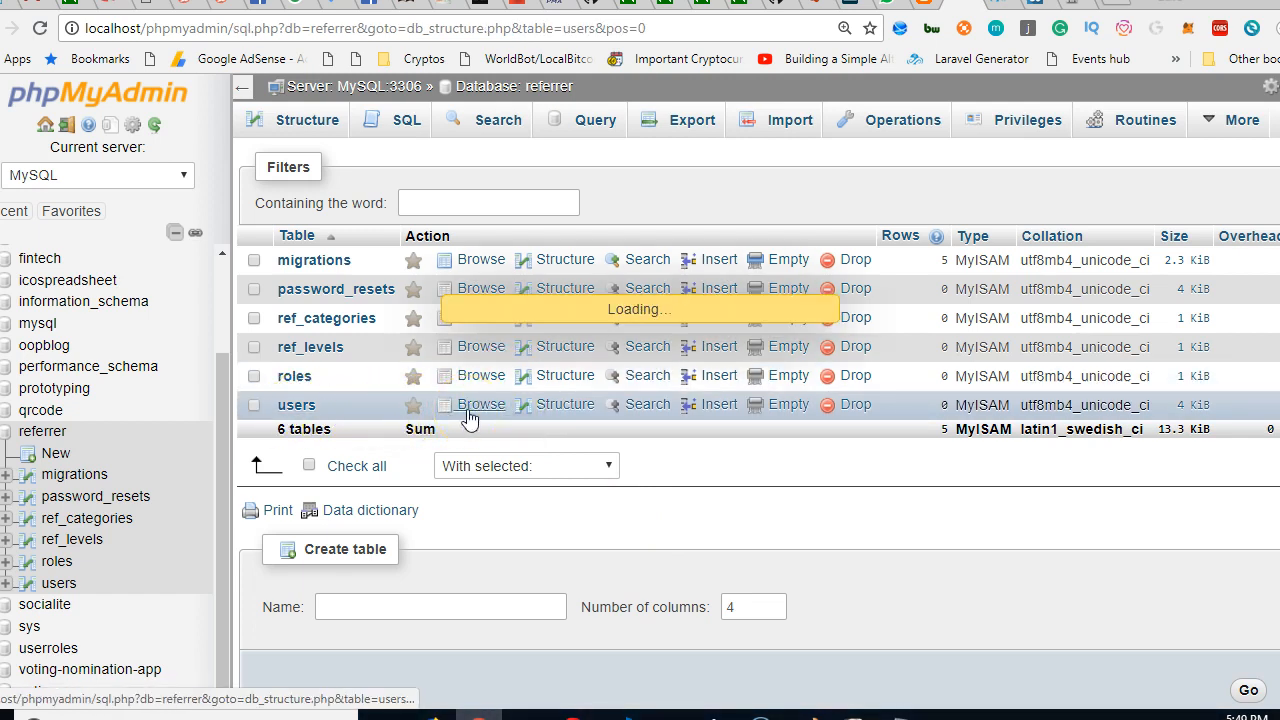
pyautogui.click(480, 404)
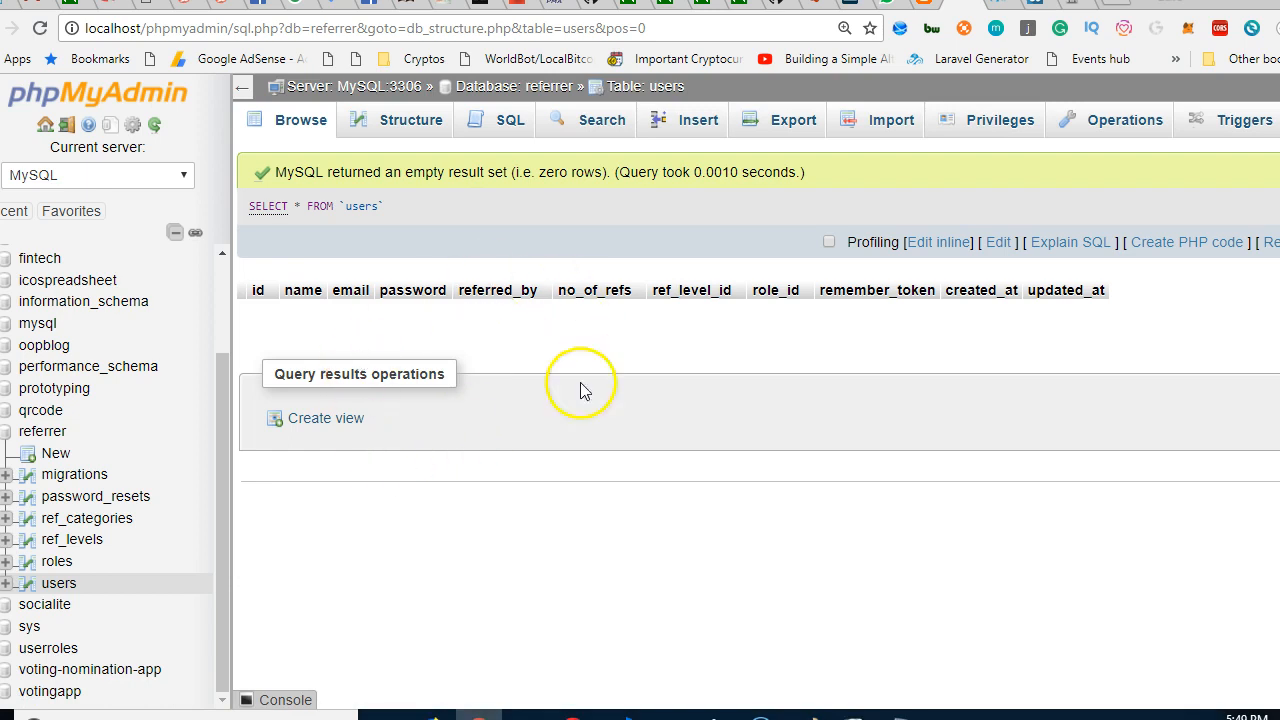
pyautogui.moveTo(445, 290)
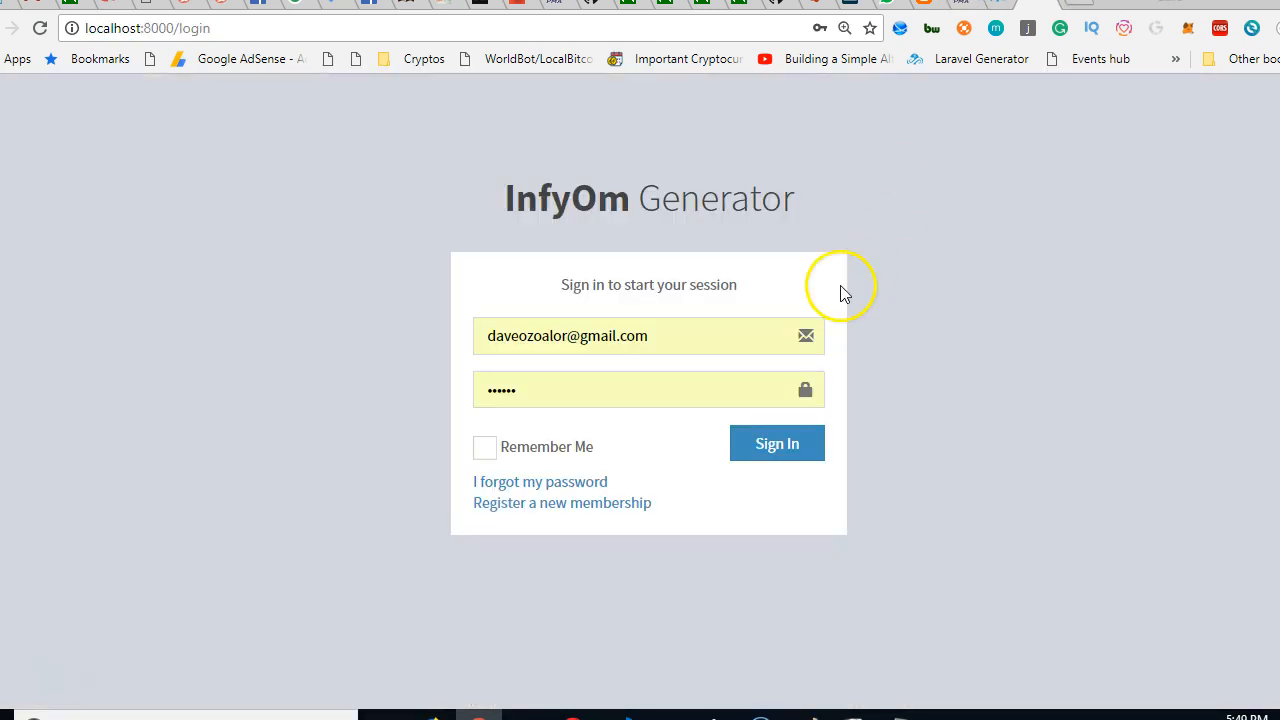
pyautogui.moveTo(563, 463)
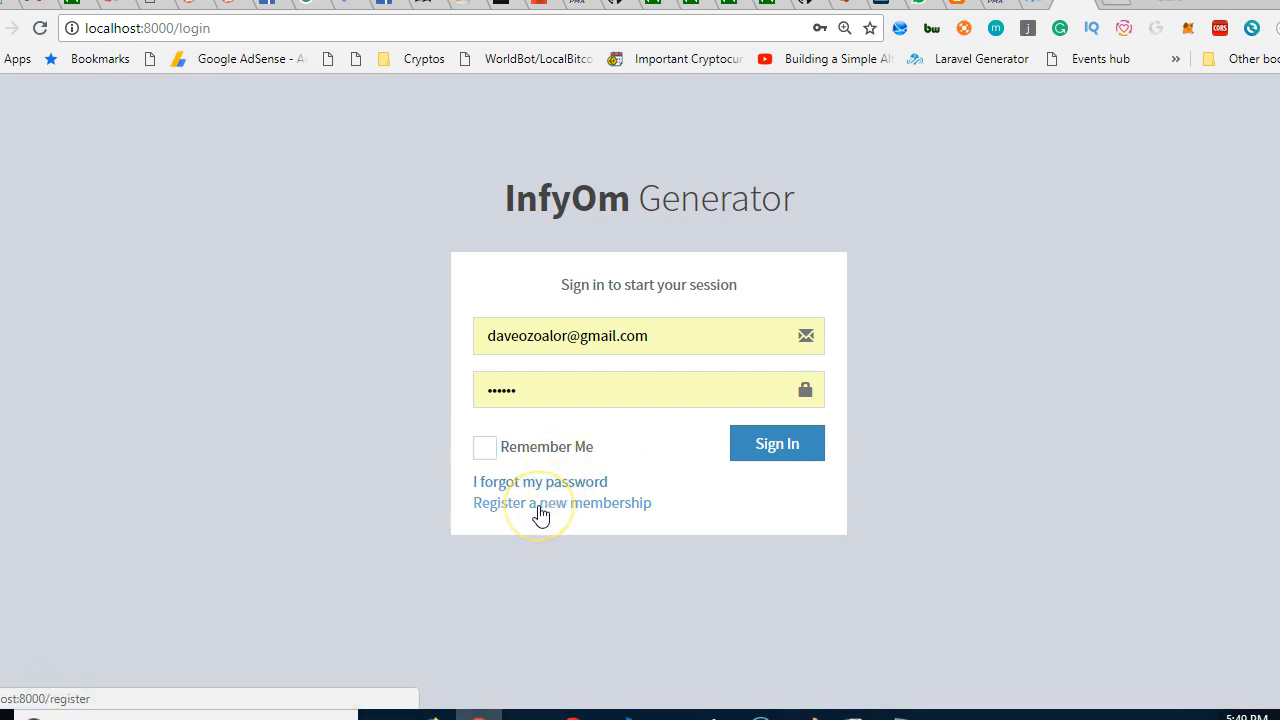
# Register a new membership with name, email, password, confirmation and the terms box ticked
pyautogui.click(561, 503)
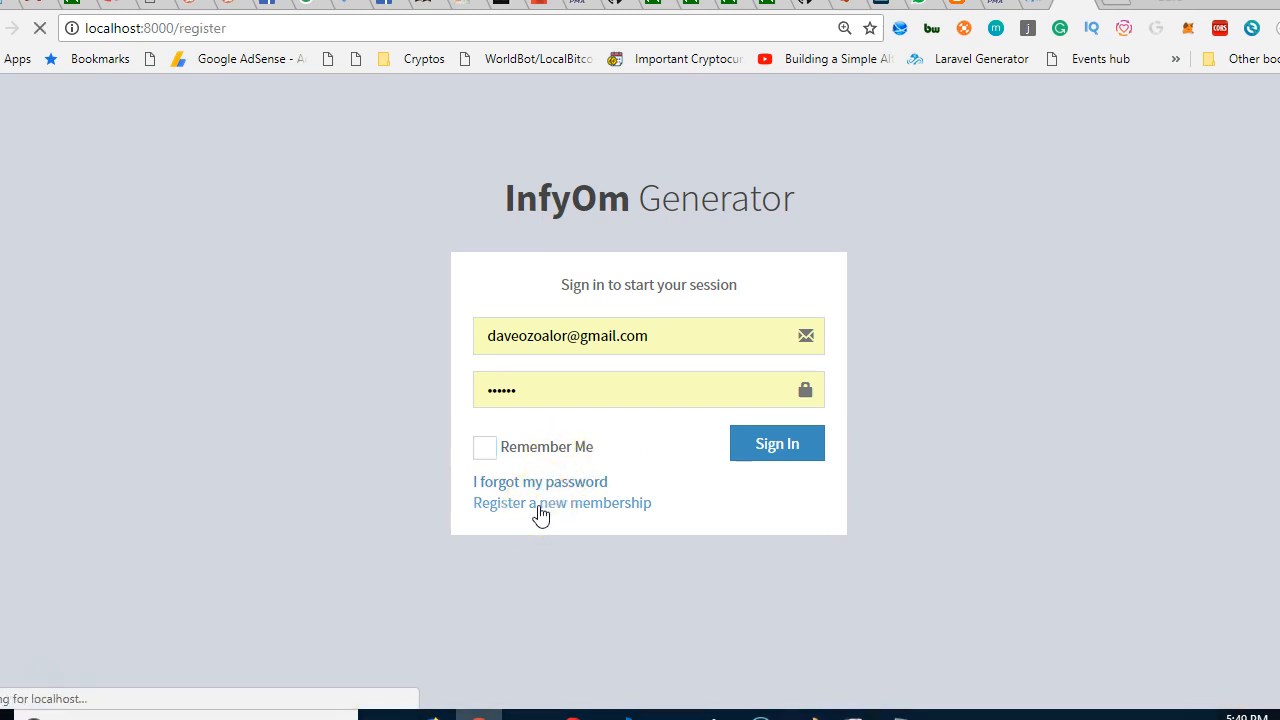
pyautogui.click(562, 503)
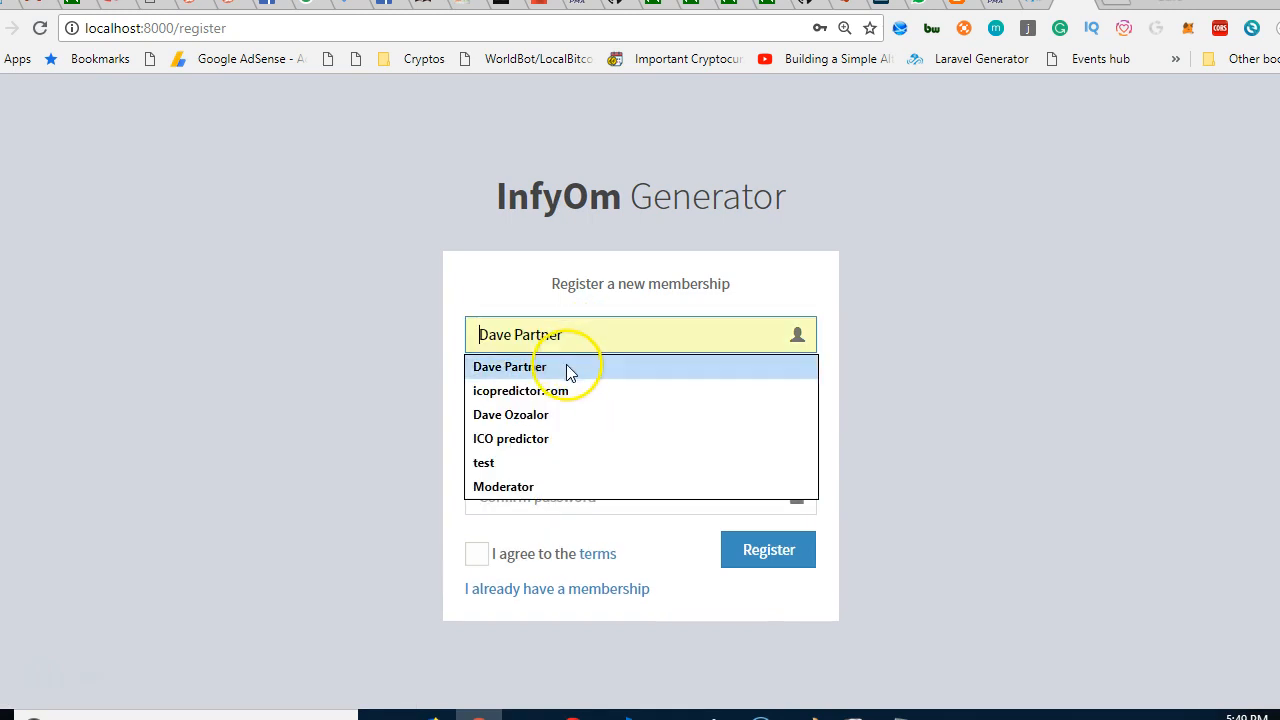
pyautogui.click(509, 367)
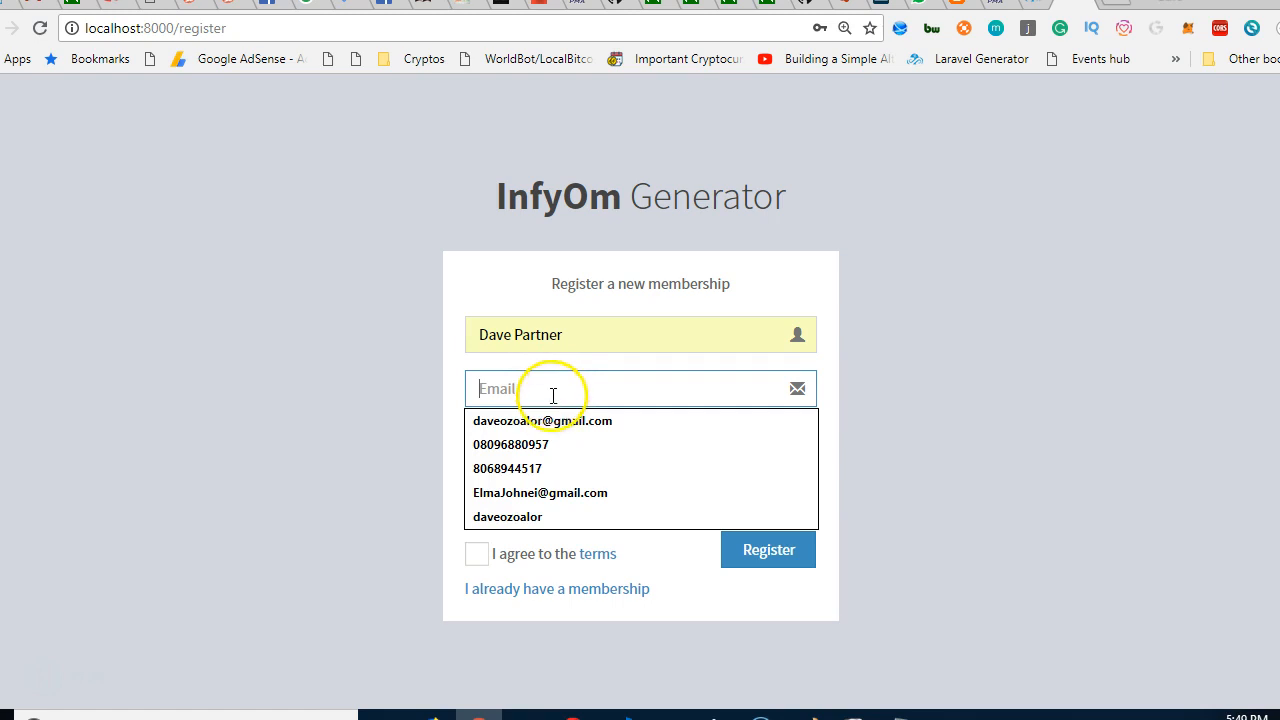
pyautogui.click(542, 420)
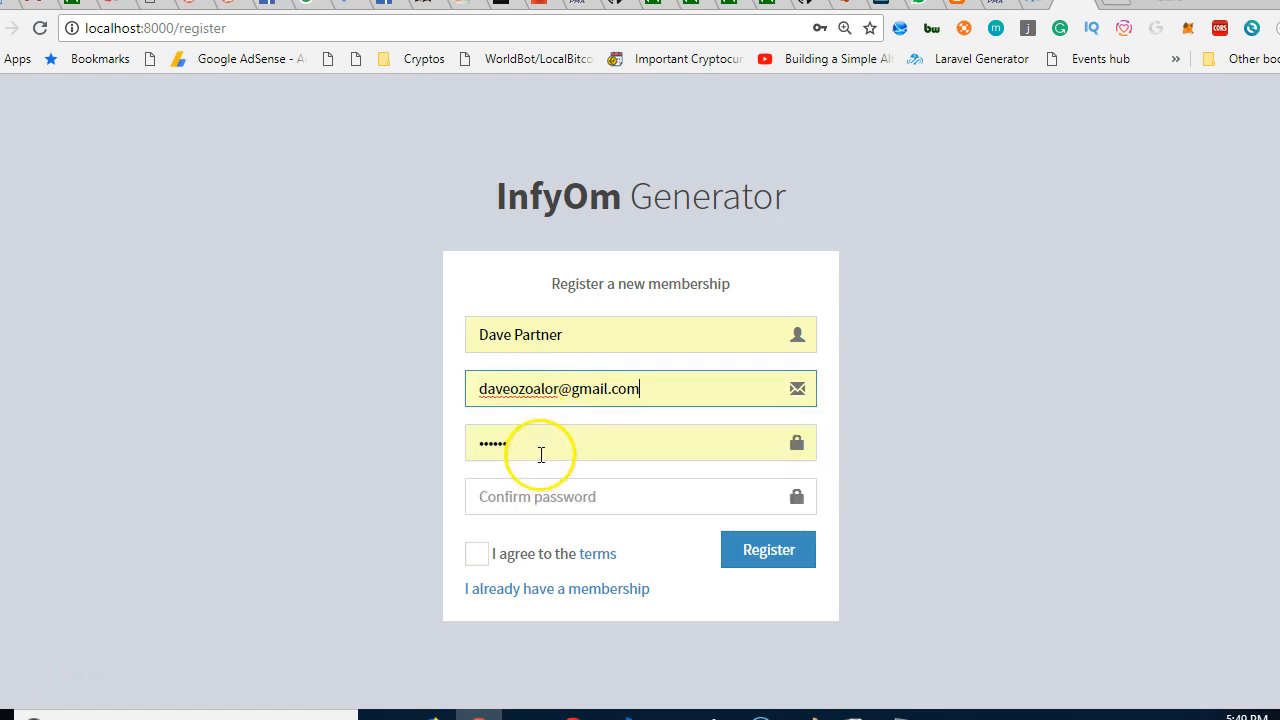
pyautogui.click(640, 496)
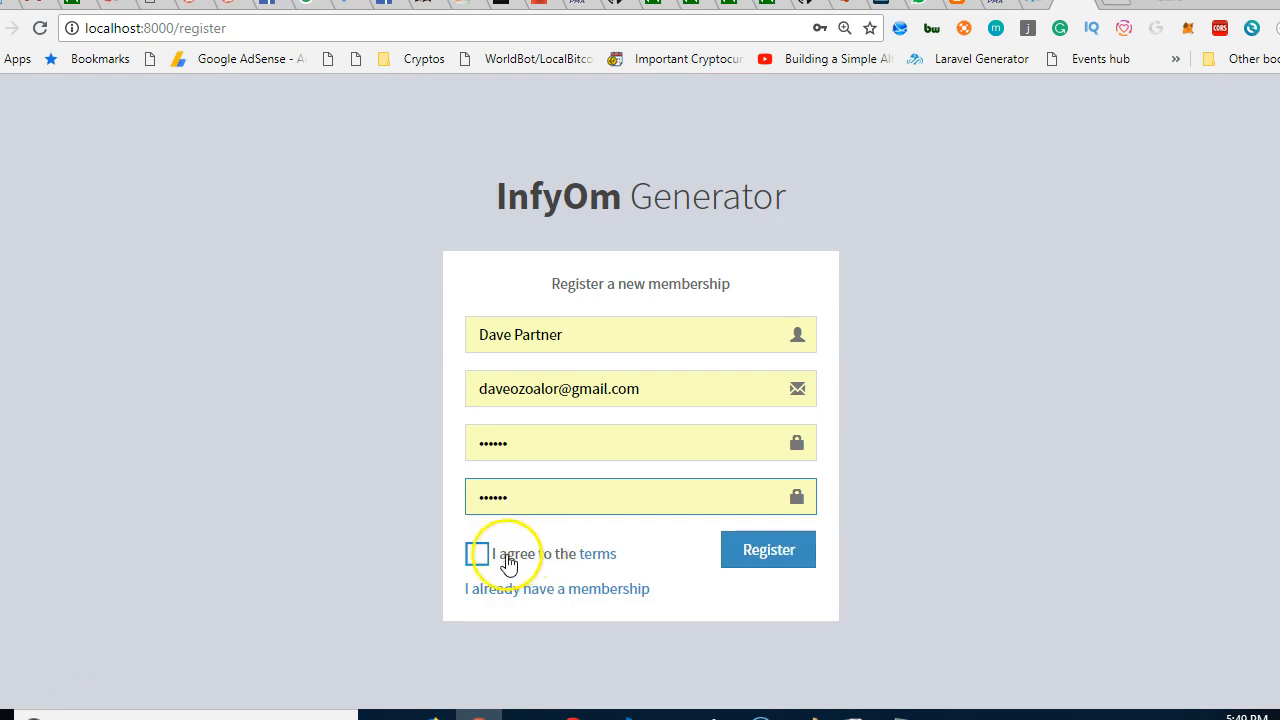
pyautogui.click(477, 553)
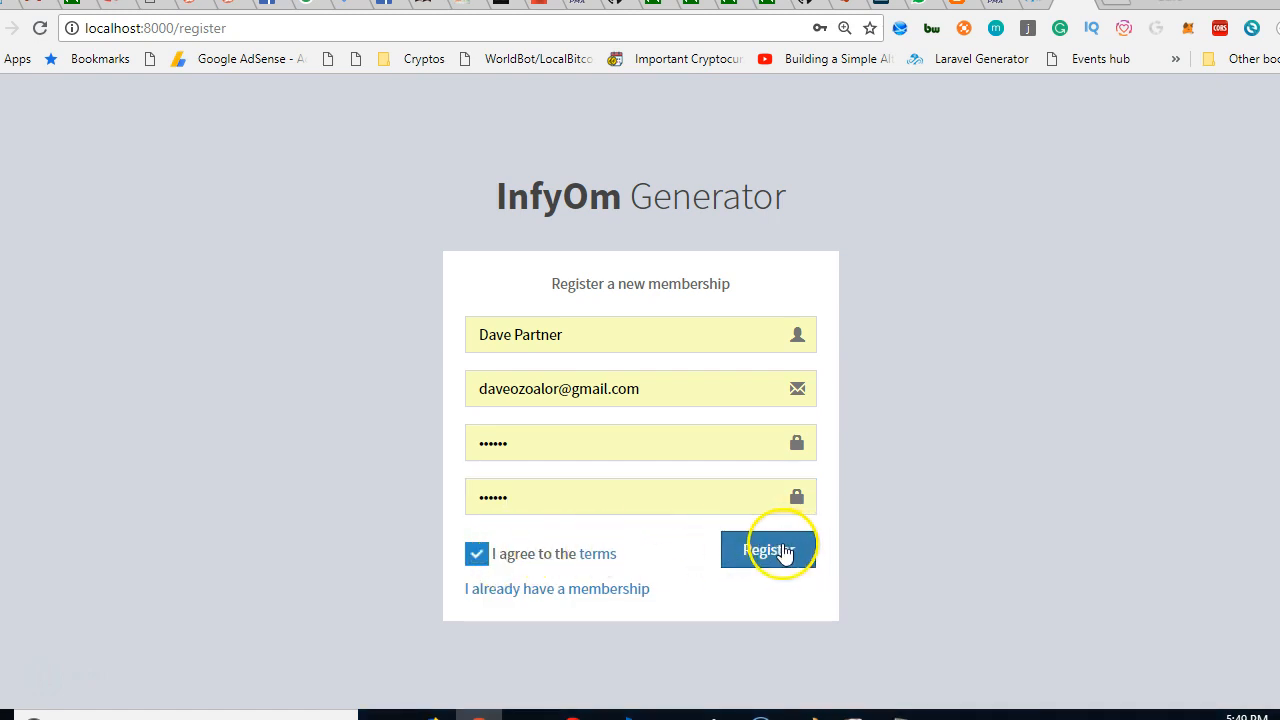
pyautogui.click(768, 549)
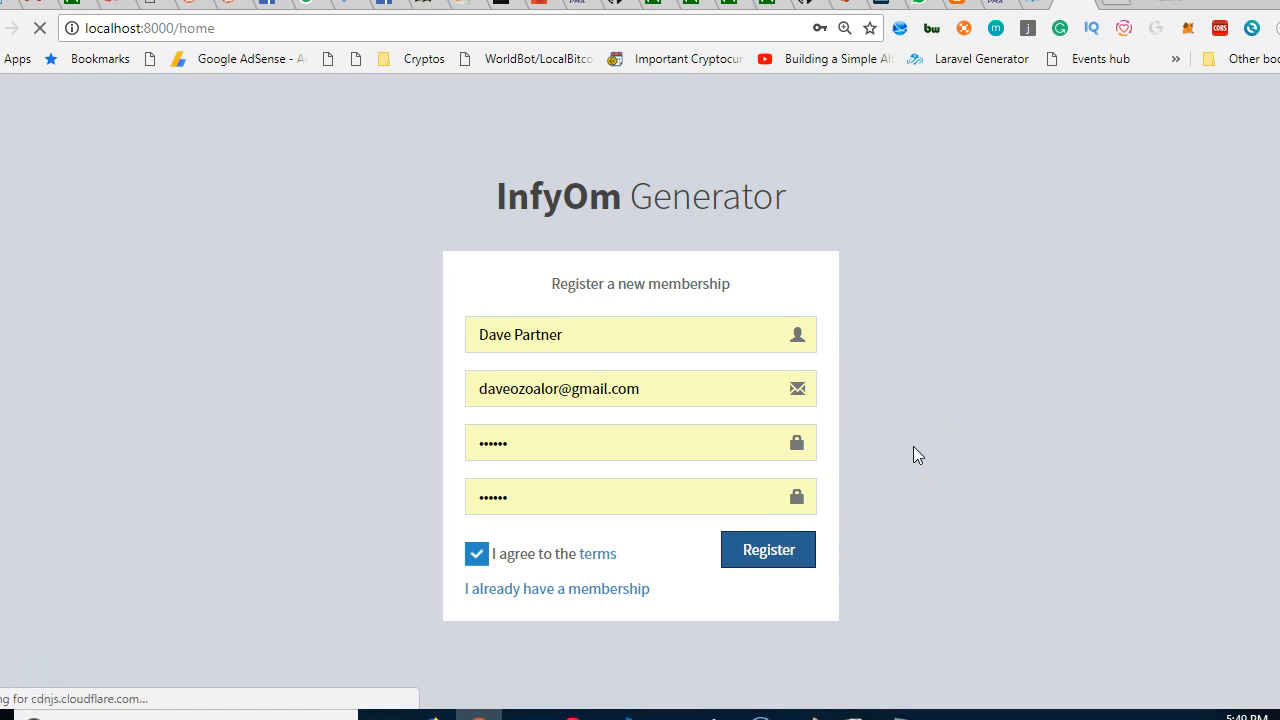
# Let the InfyOm dashboard load for Dave Partner, then go to the Laravel welcome page
pyautogui.click(768, 549)
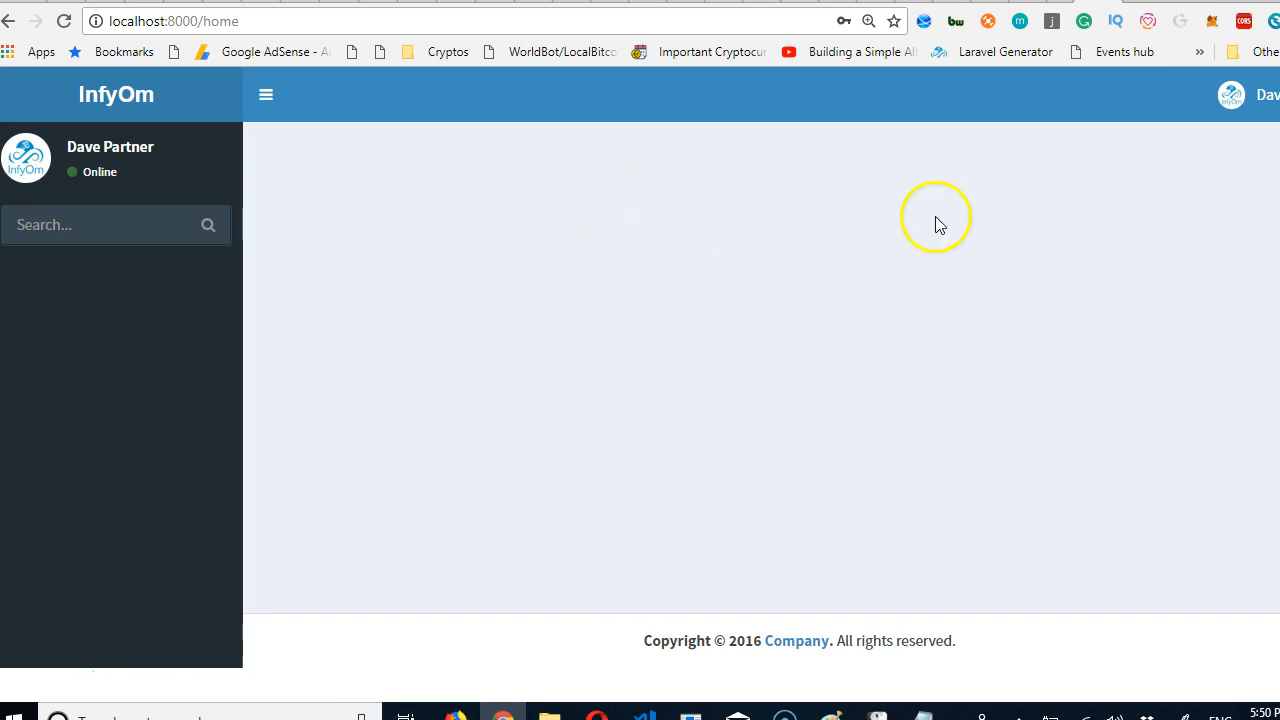
pyautogui.moveTo(1275, 315)
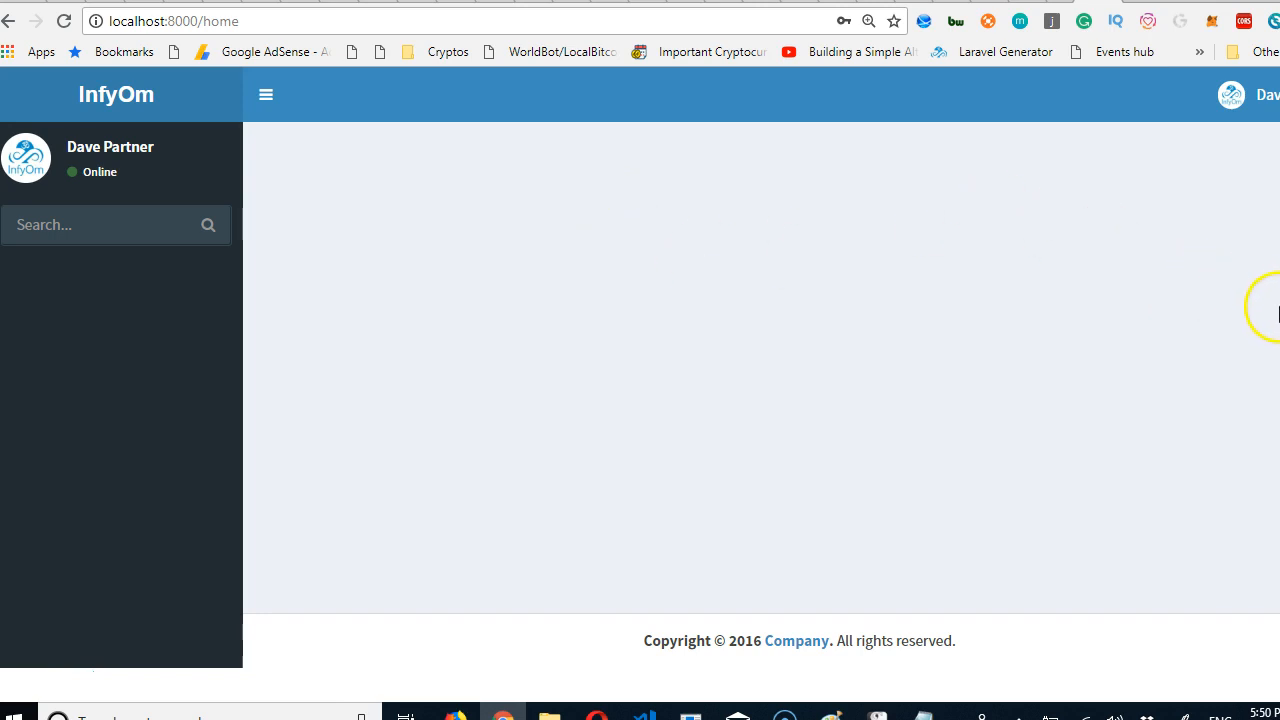
pyautogui.moveTo(362, 288)
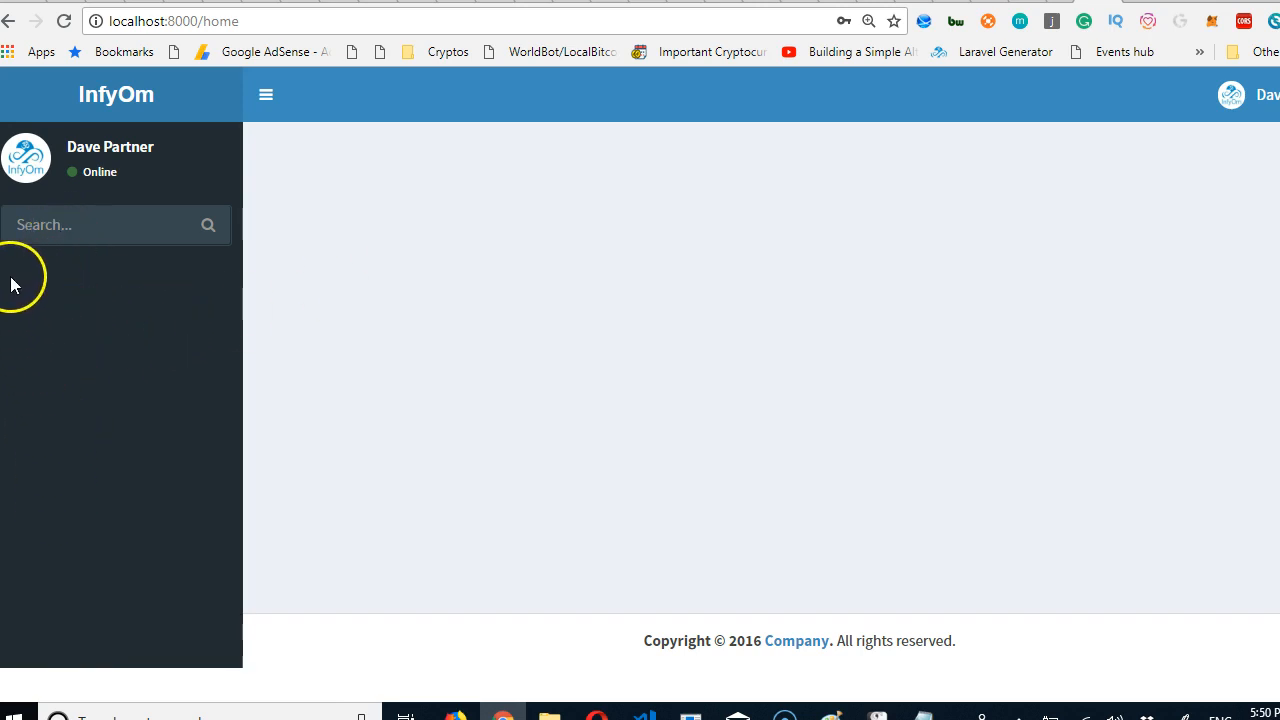
pyautogui.moveTo(1185, 415)
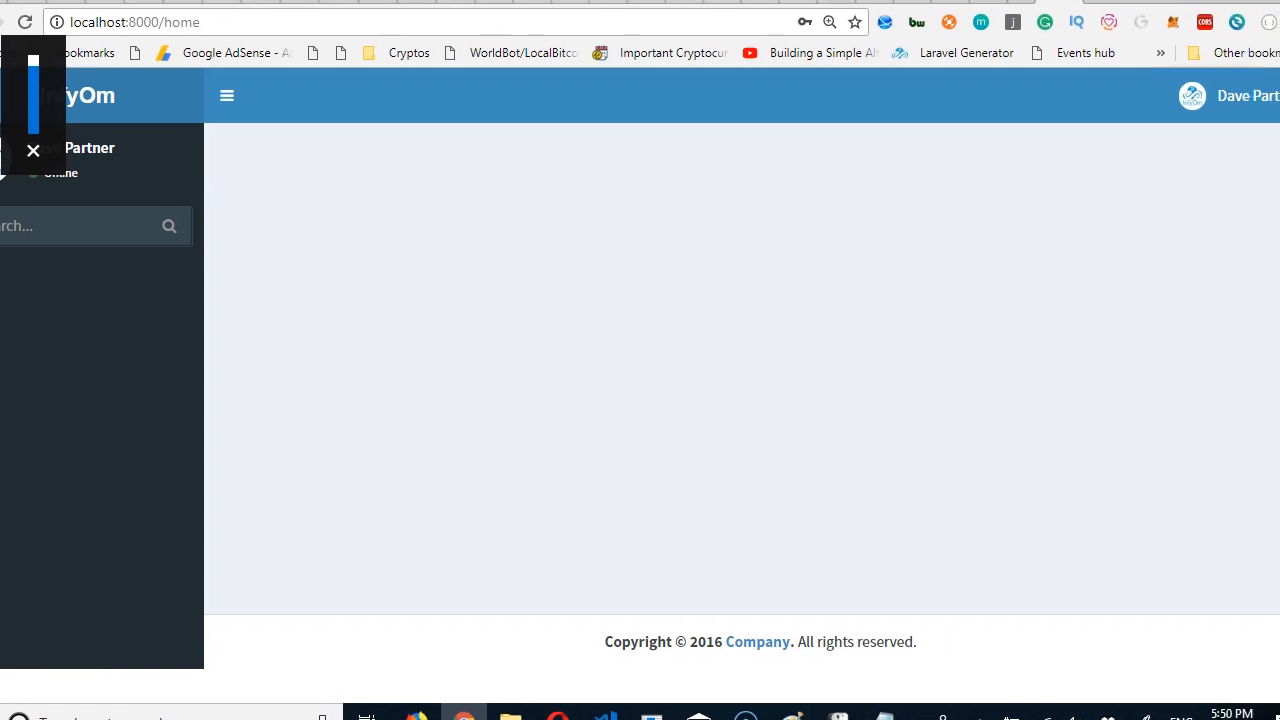
pyautogui.click(1192, 95)
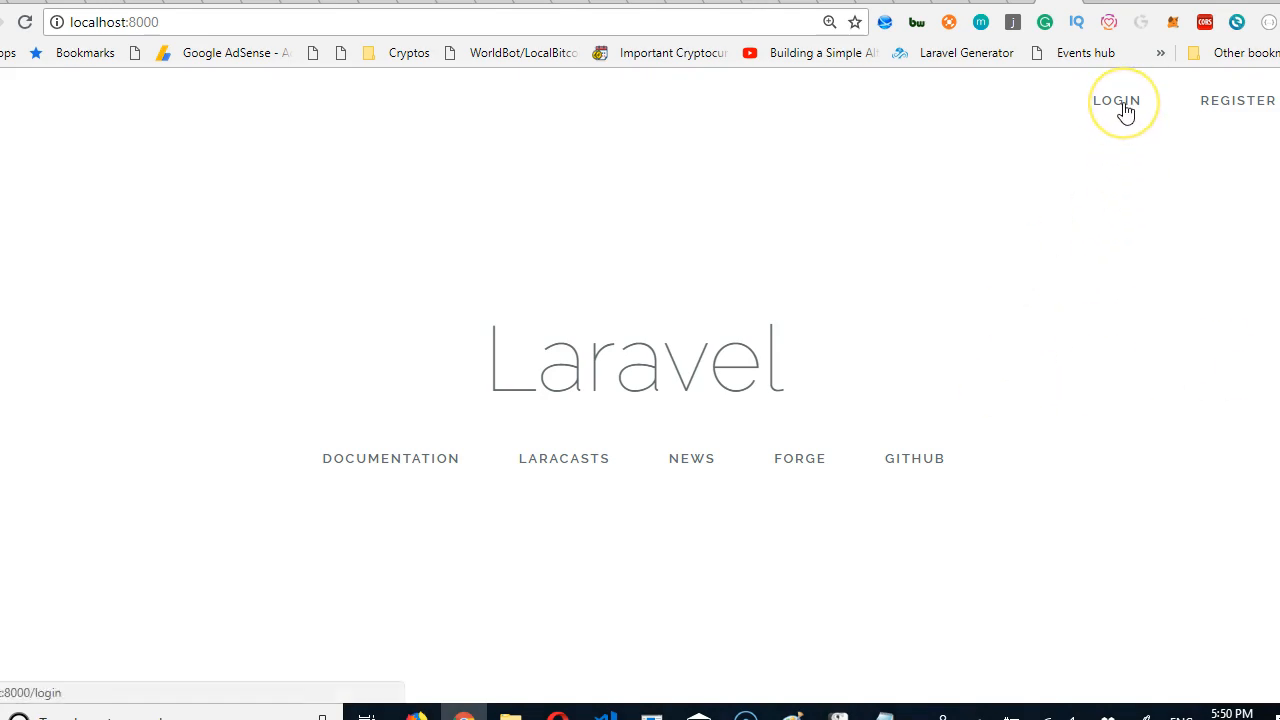
# Open the InfyOm Generator login form from the welcome page's LOGIN link
pyautogui.click(1116, 100)
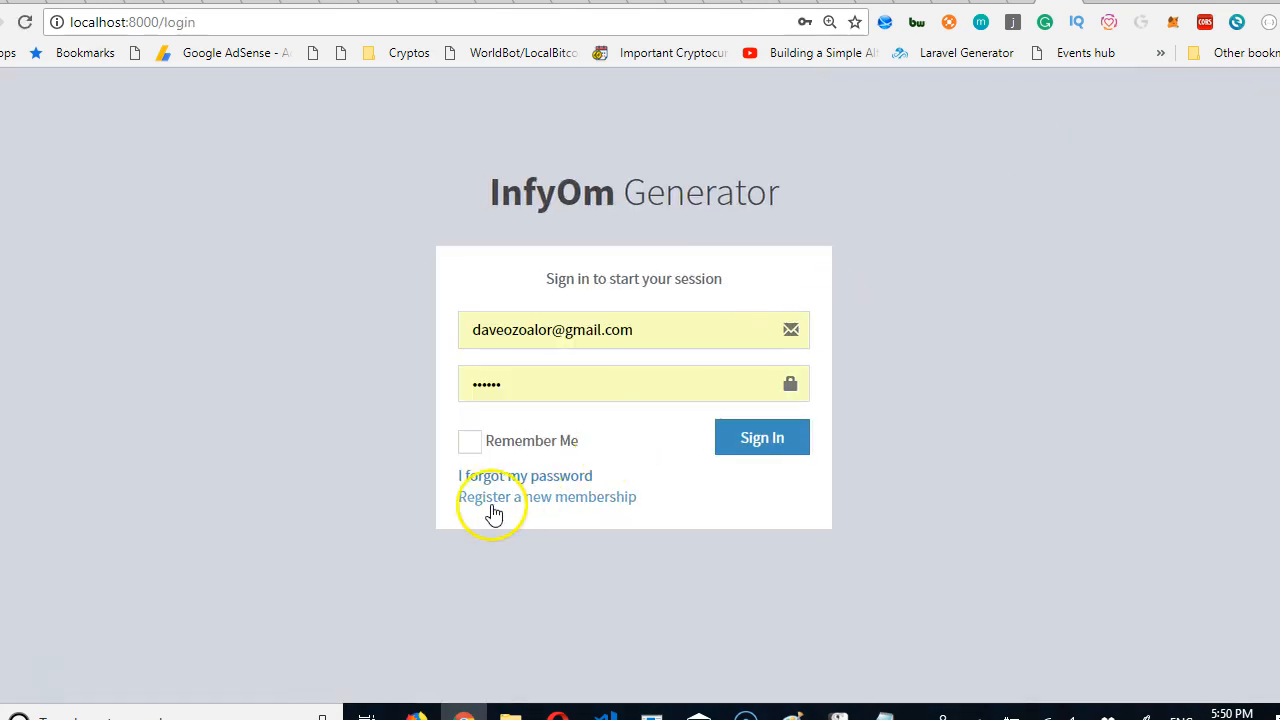
pyautogui.moveTo(478, 550)
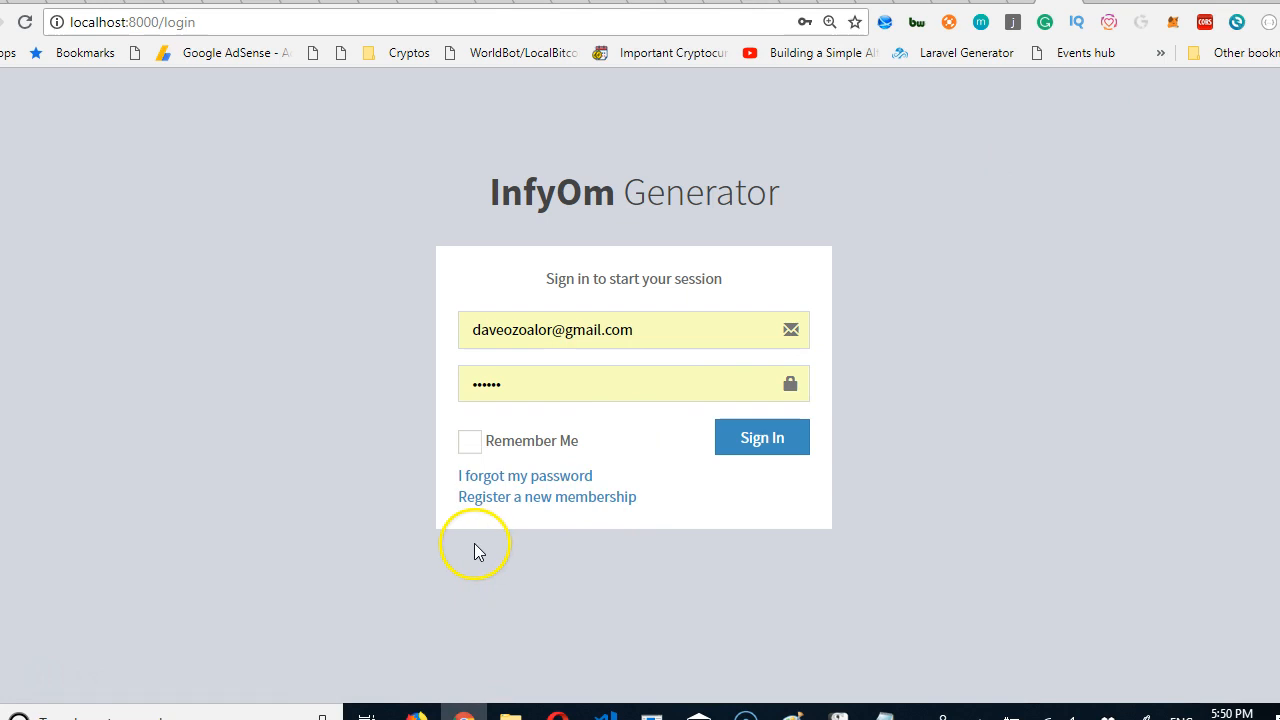
pyautogui.moveTo(505, 510)
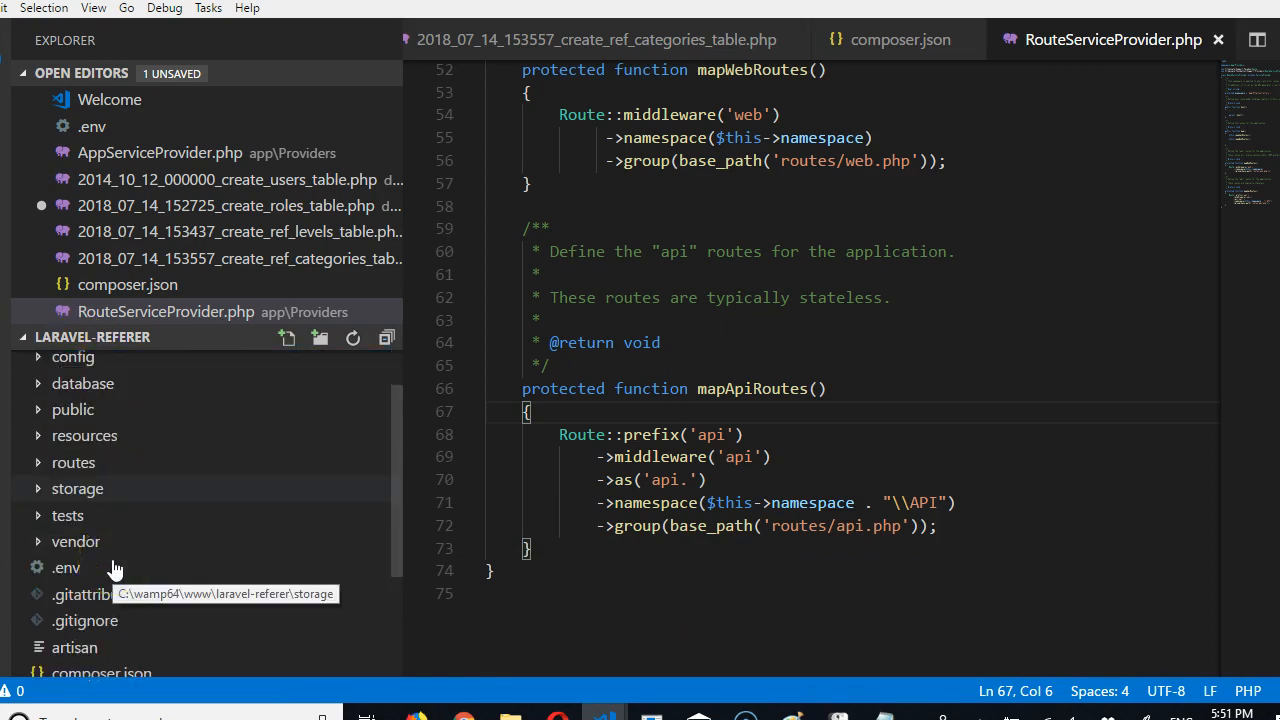
pyautogui.moveTo(95, 497)
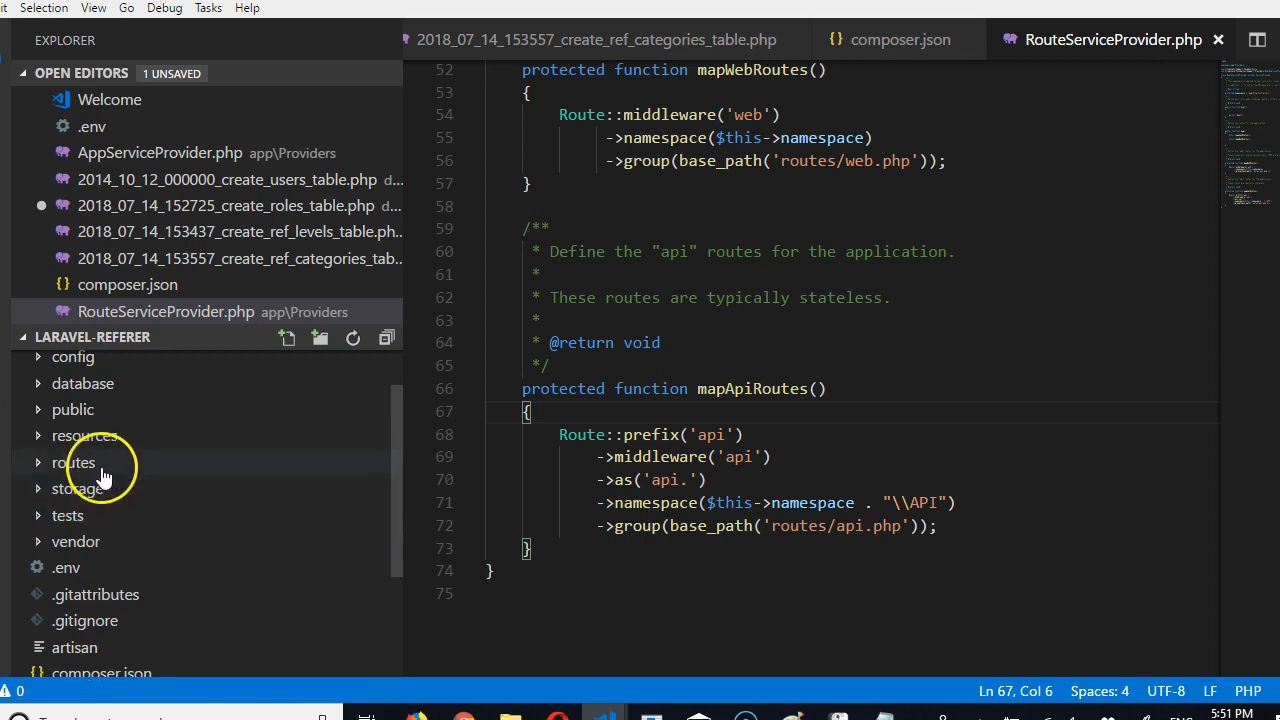
# Expand resources/views/auth in the Explorer to reveal the login and register templates
pyautogui.click(85, 435)
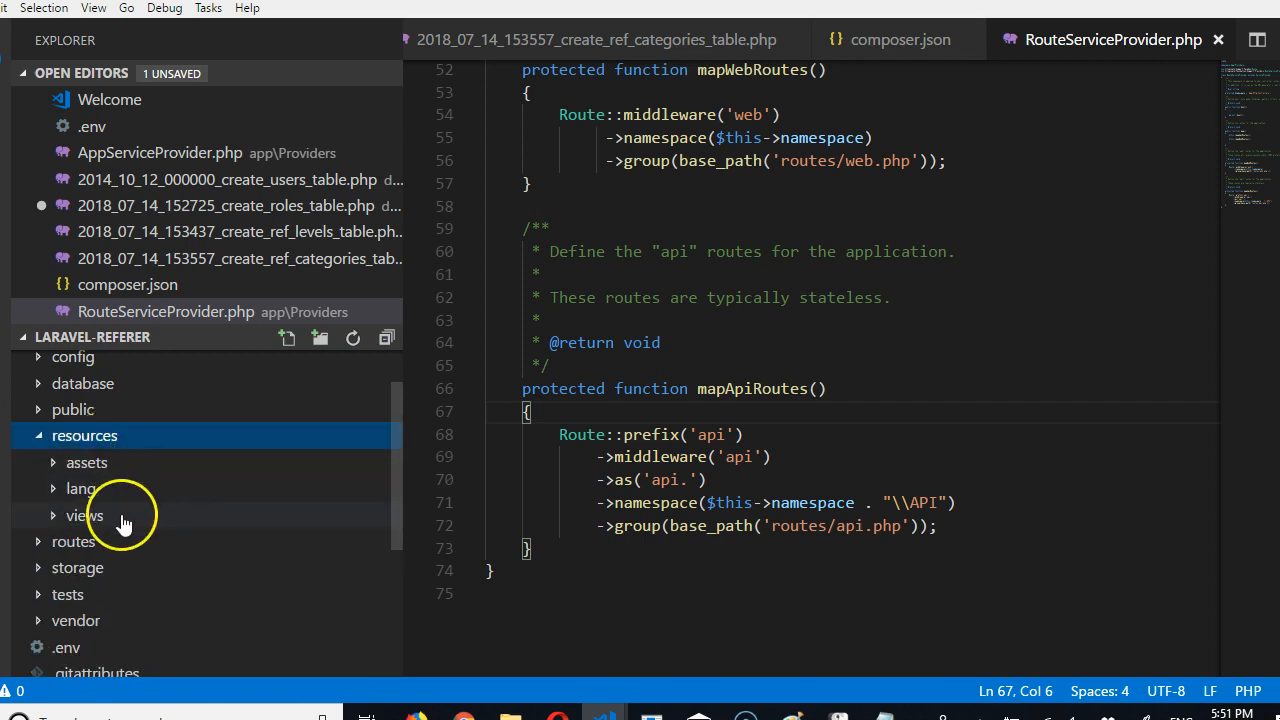
pyautogui.click(84, 515)
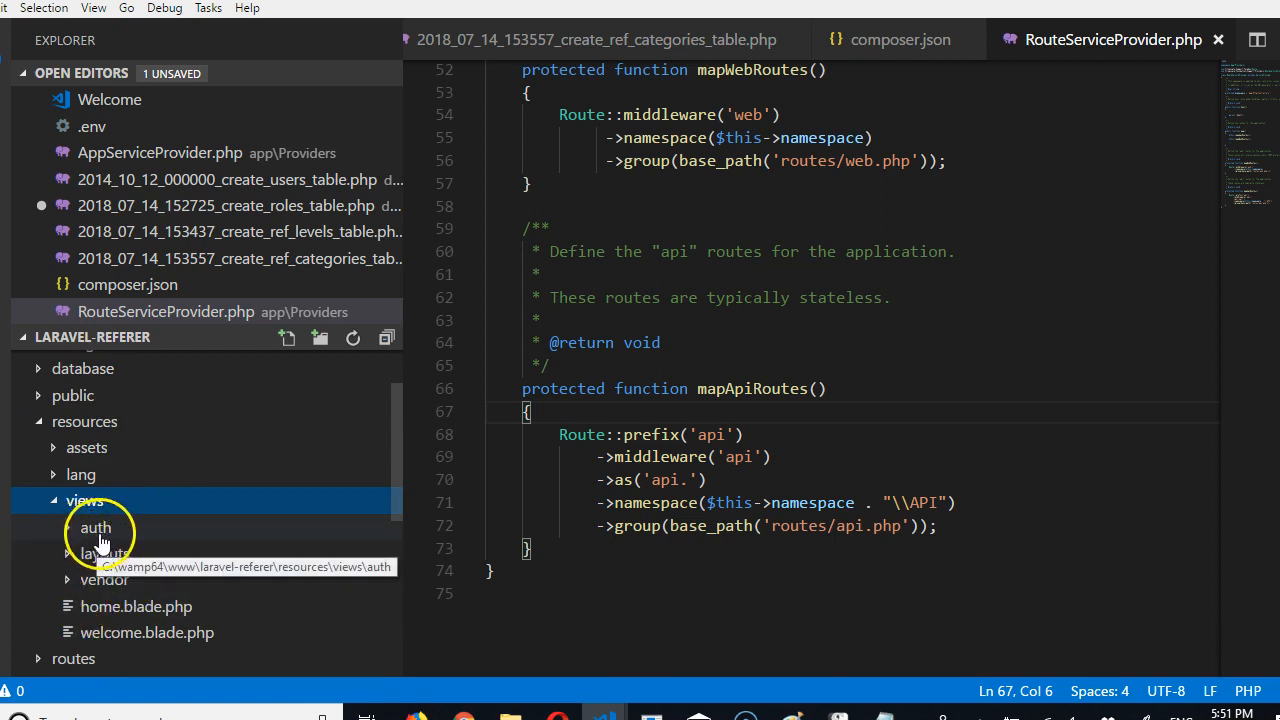
pyautogui.click(95, 527)
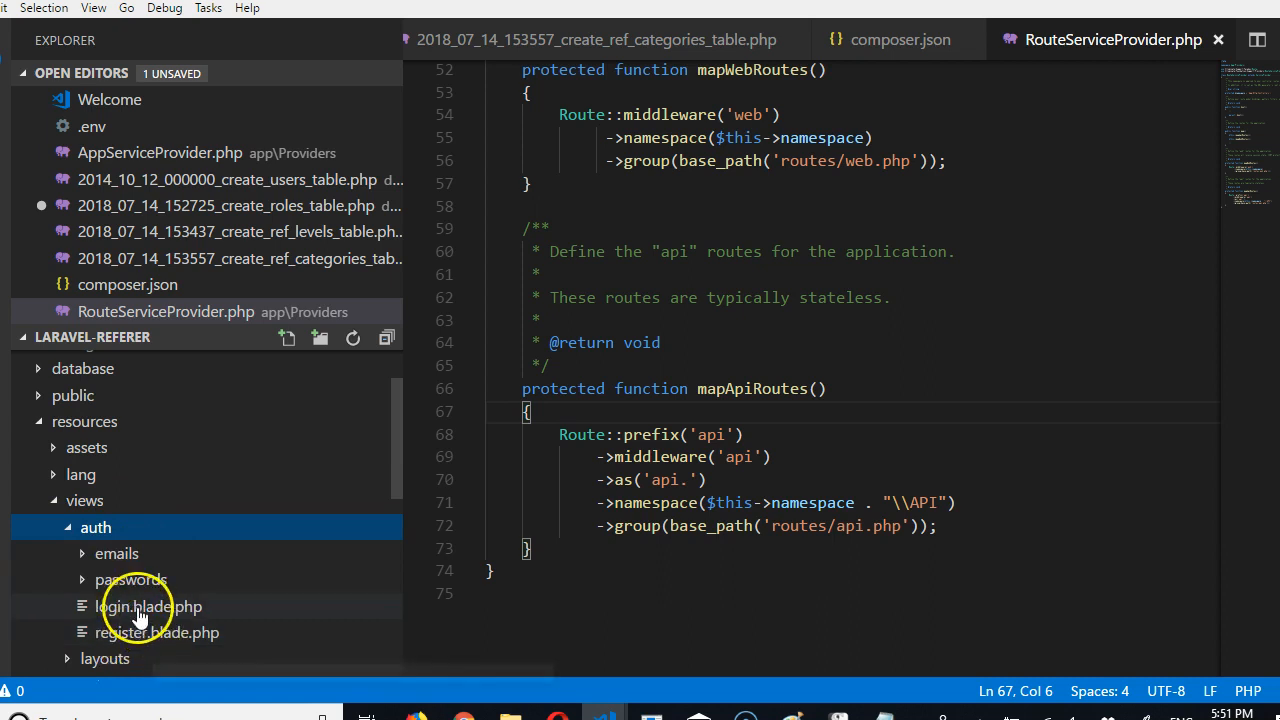
# Open login.blade.php and compare it with the sign-in page in the browser
pyautogui.doubleClick(140, 606)
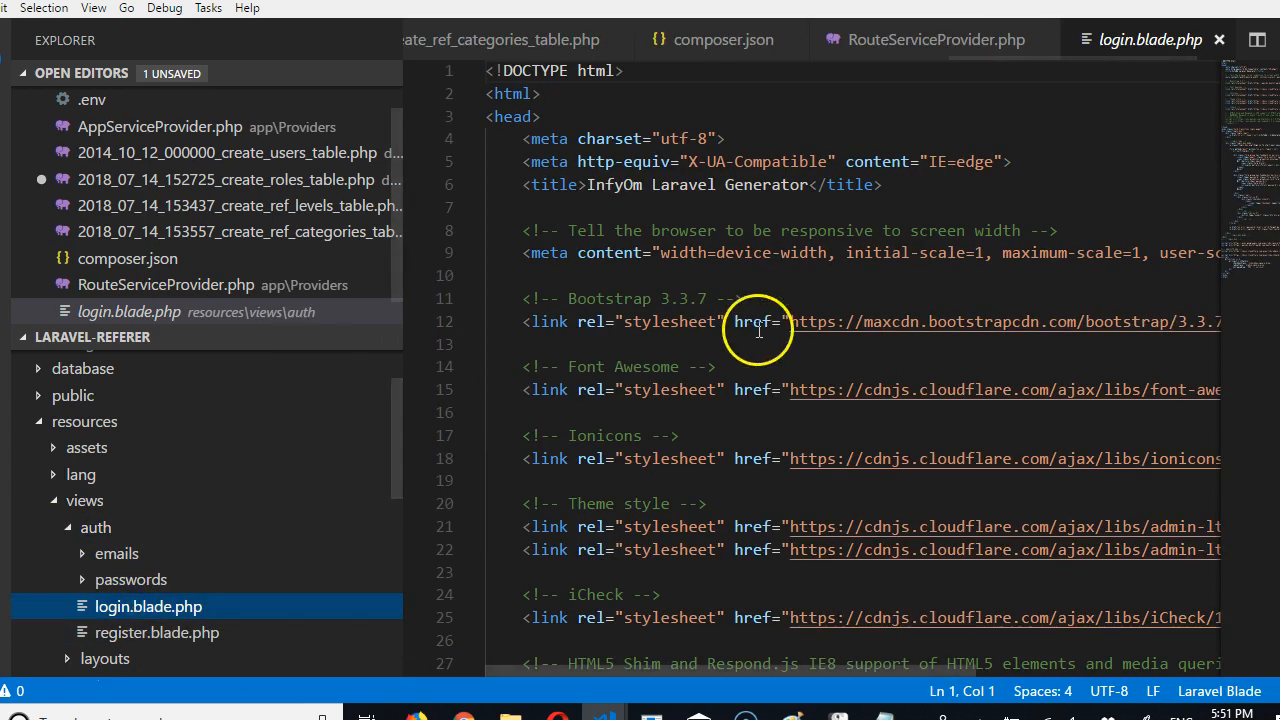
pyautogui.moveTo(652, 194)
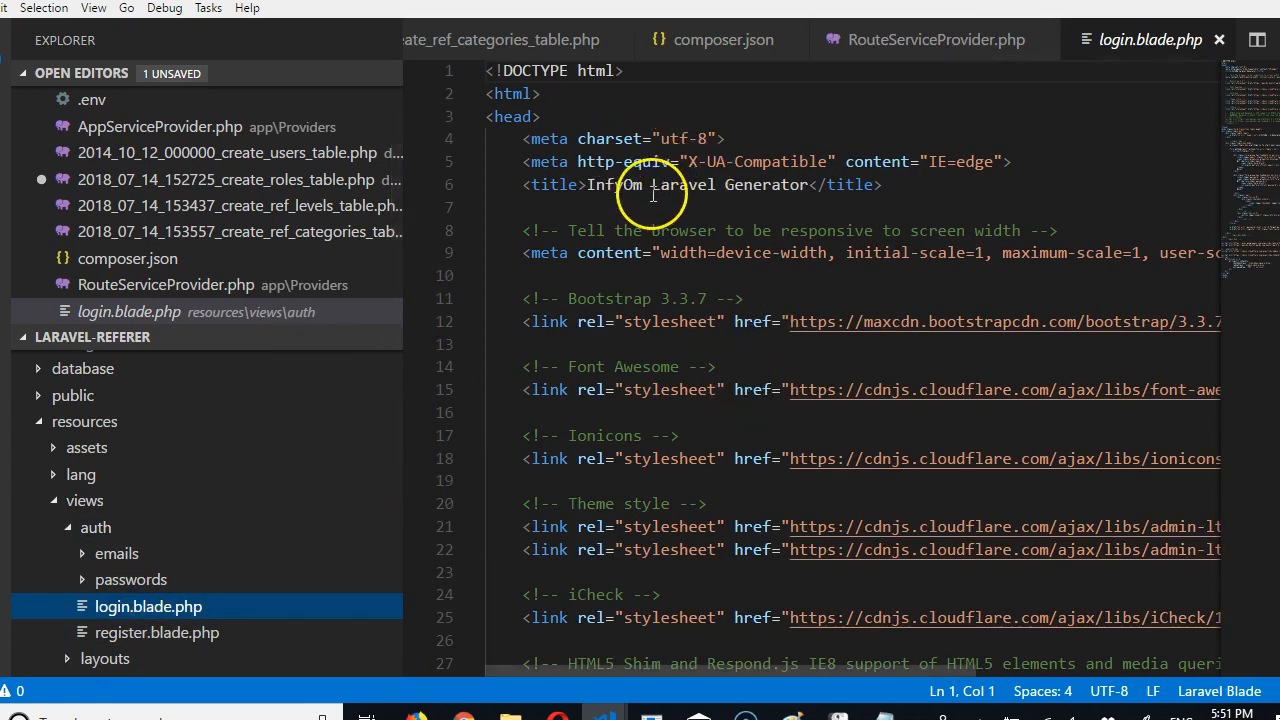
pyautogui.click(480, 713)
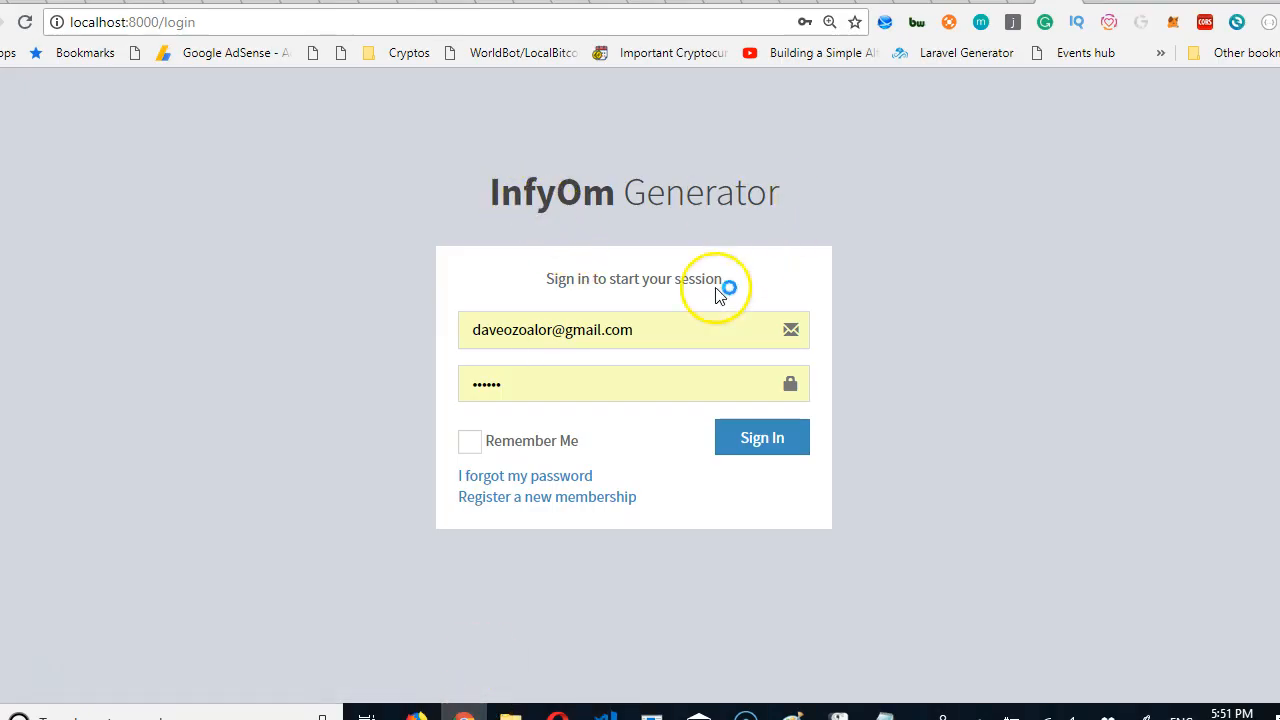
pyautogui.press('alt+tab')
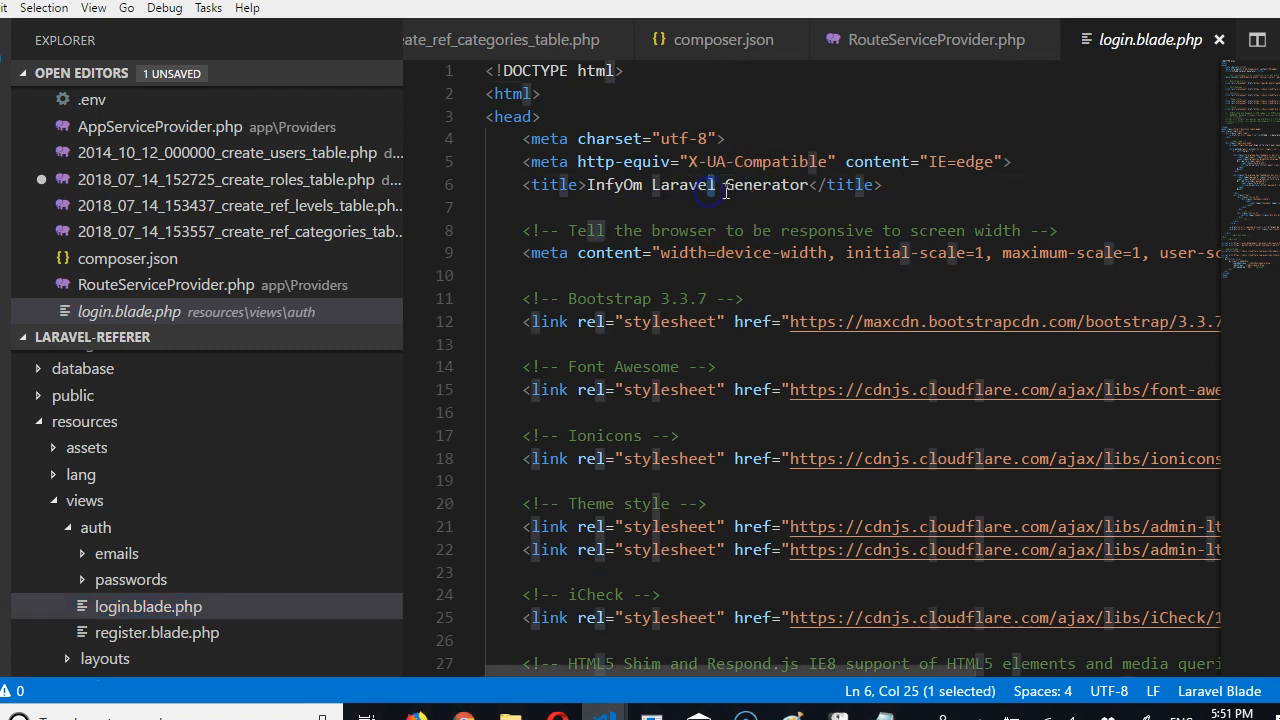
# Replace the logo text 'InfyOm Generator' with 'Laravel Referrer', save, and check the browser
pyautogui.click(810, 184)
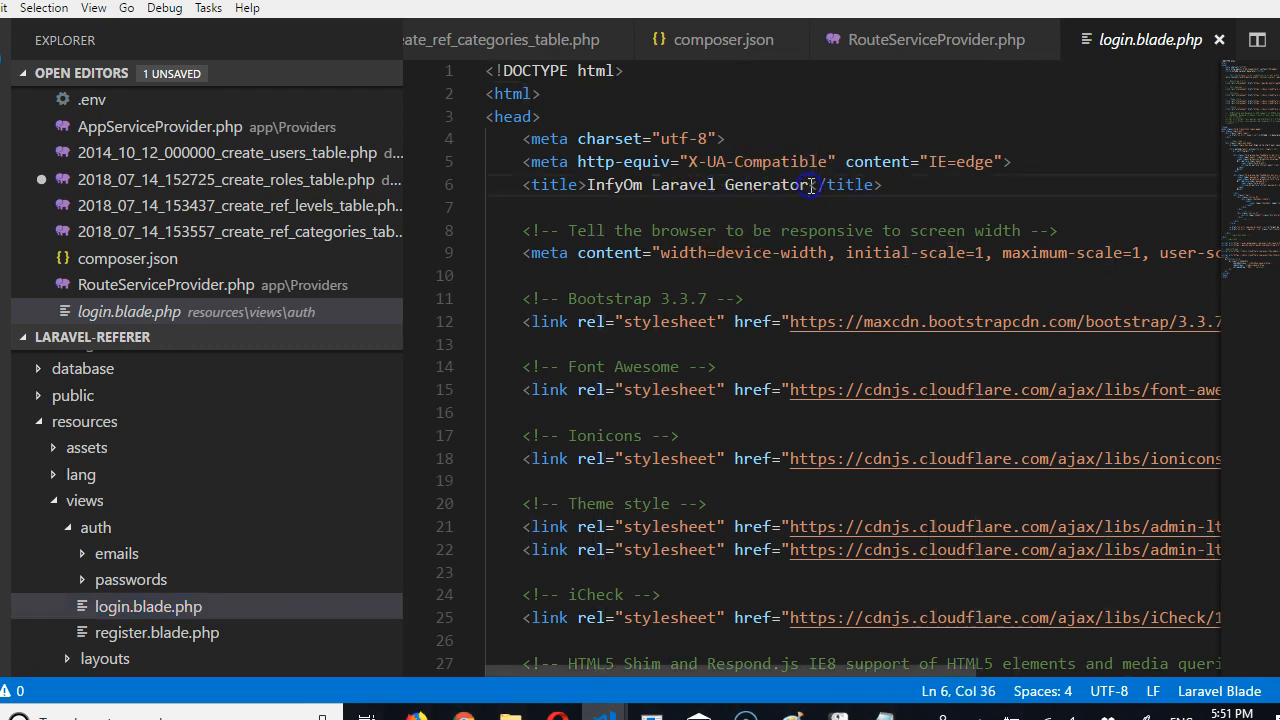
pyautogui.scroll(-3)
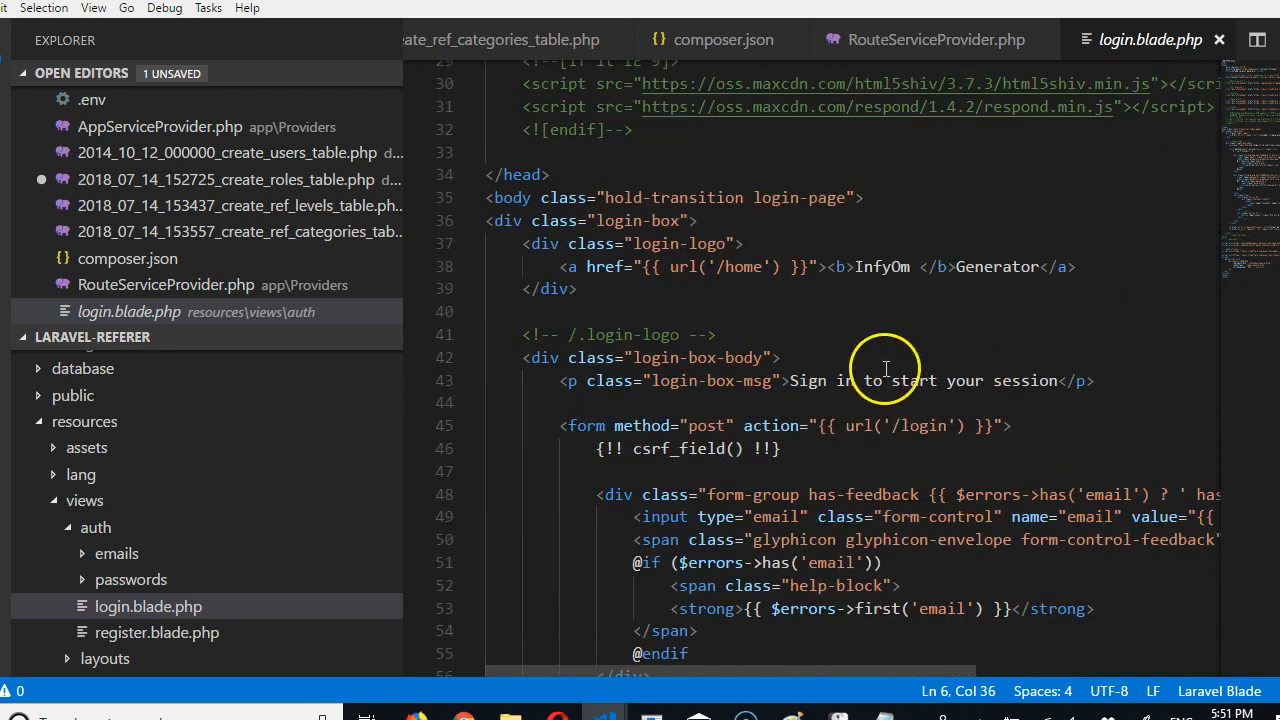
pyautogui.doubleClick(883, 266)
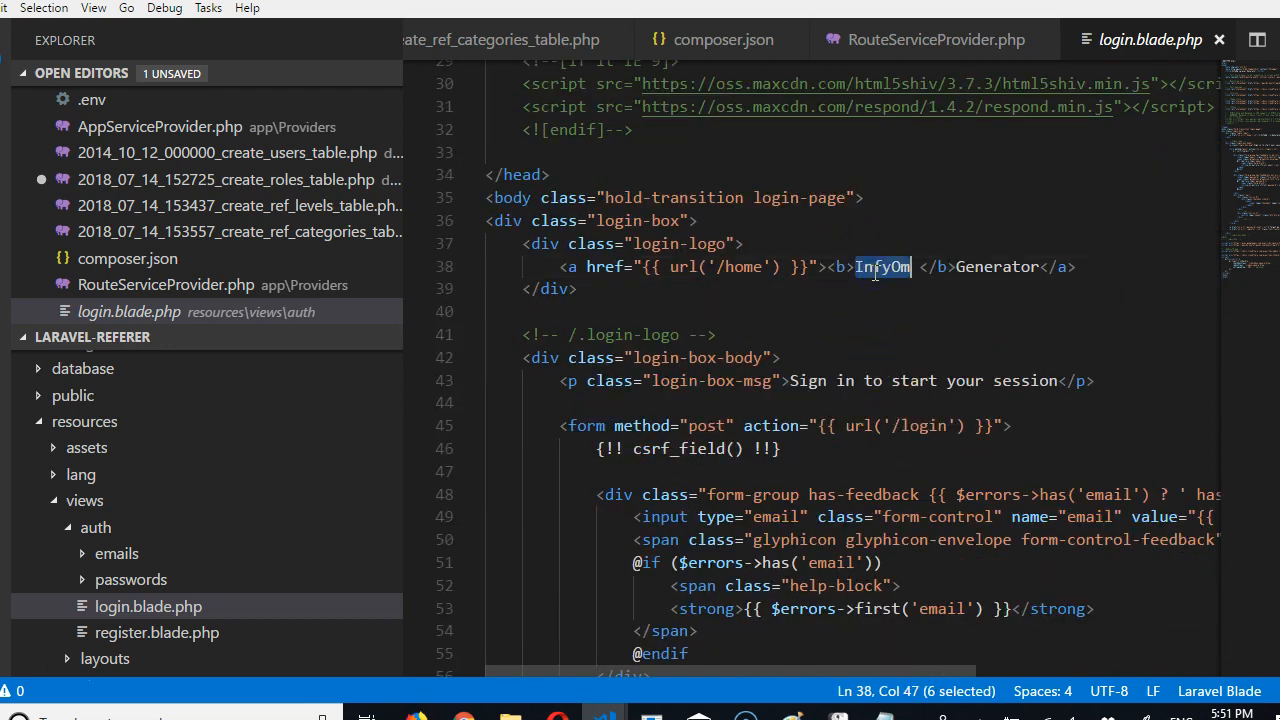
pyautogui.write('Laravel')
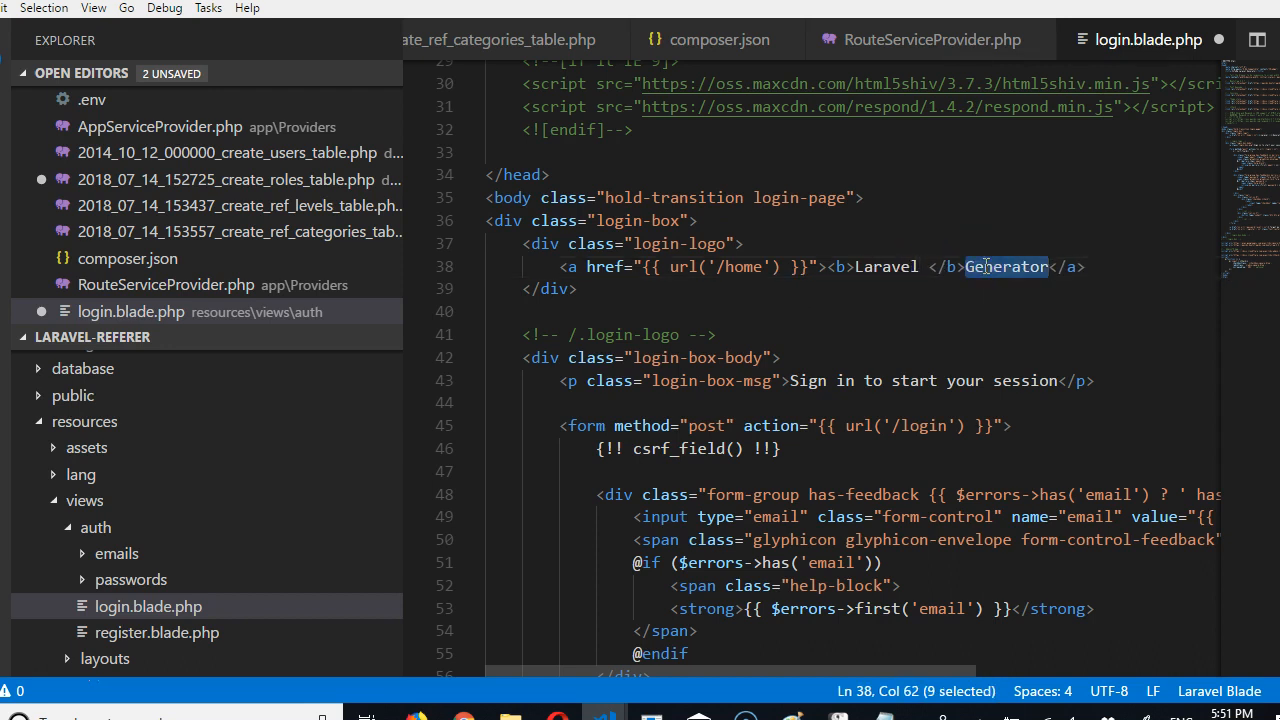
pyautogui.write('Referrer')
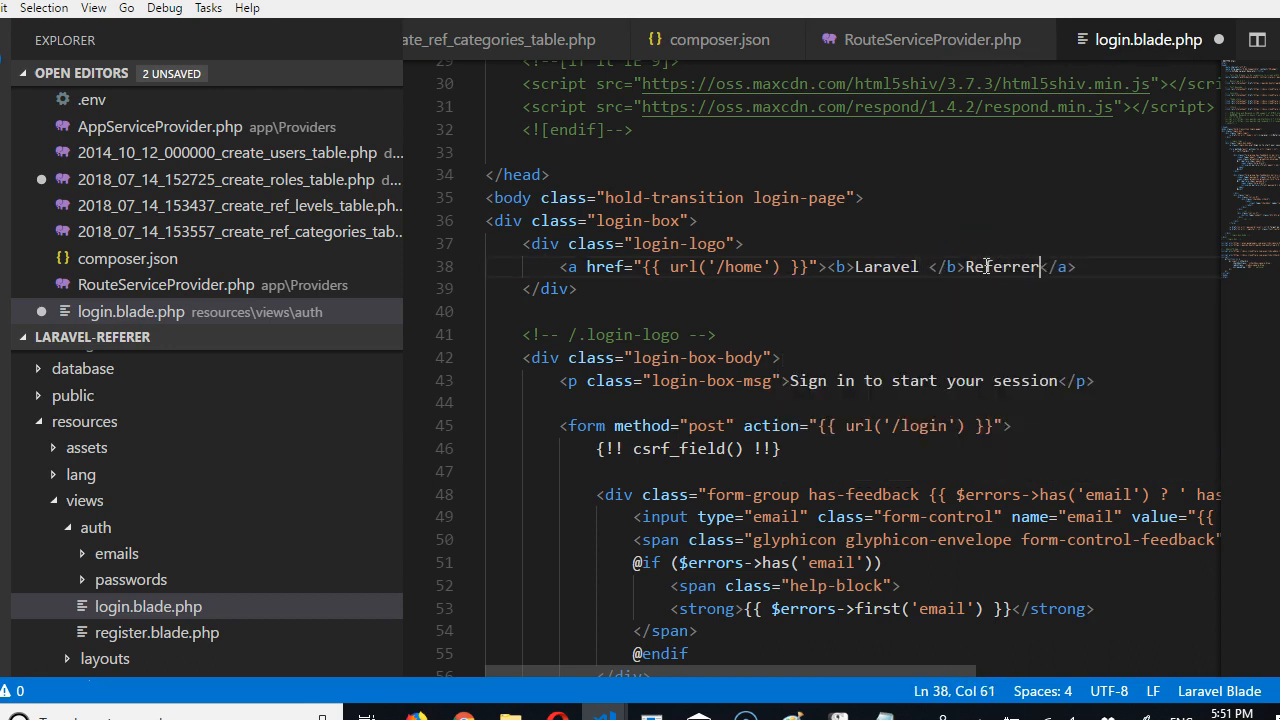
pyautogui.press('ctrl+s')
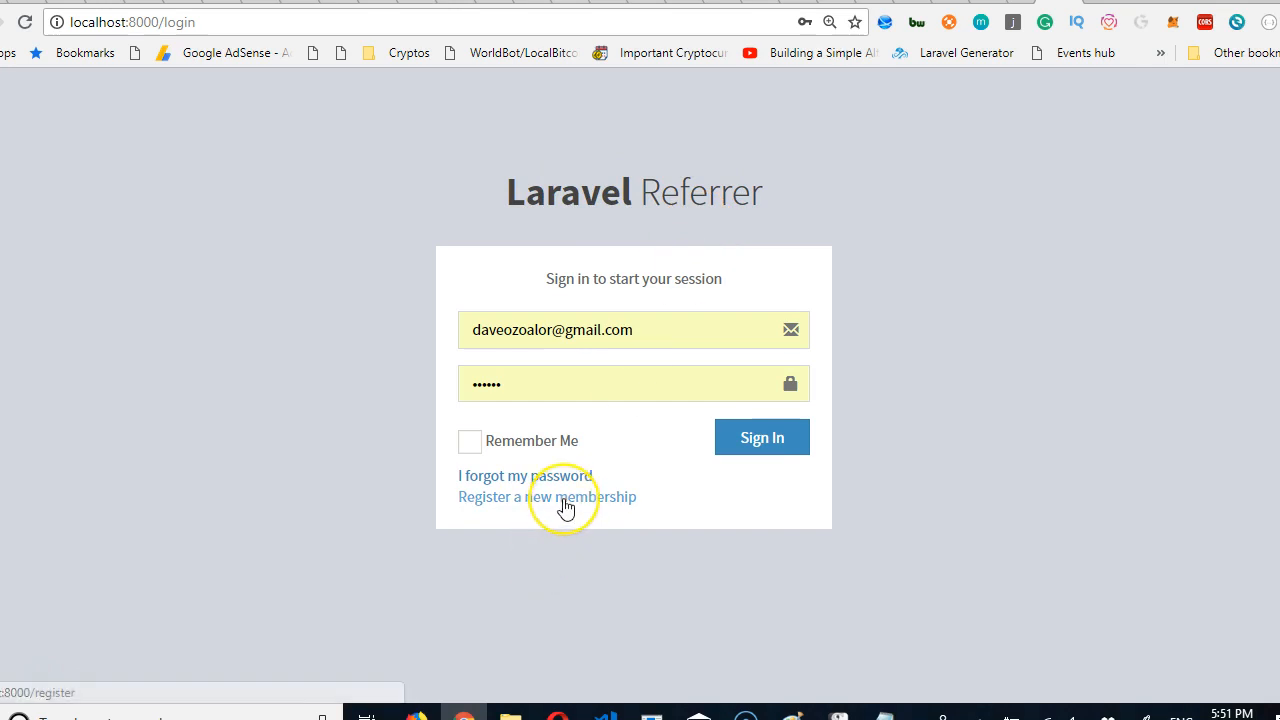
pyautogui.click(547, 497)
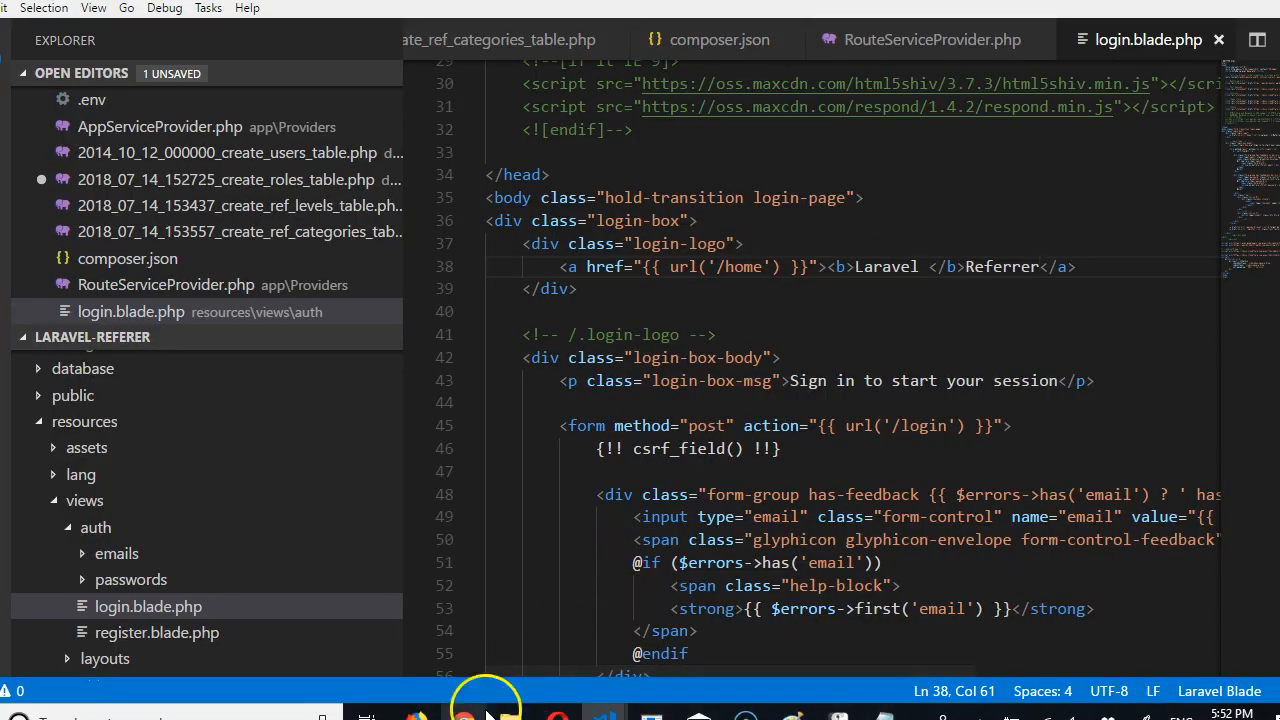
# Change the login view's register link text to 'Create new account' and save
pyautogui.scroll(-3)
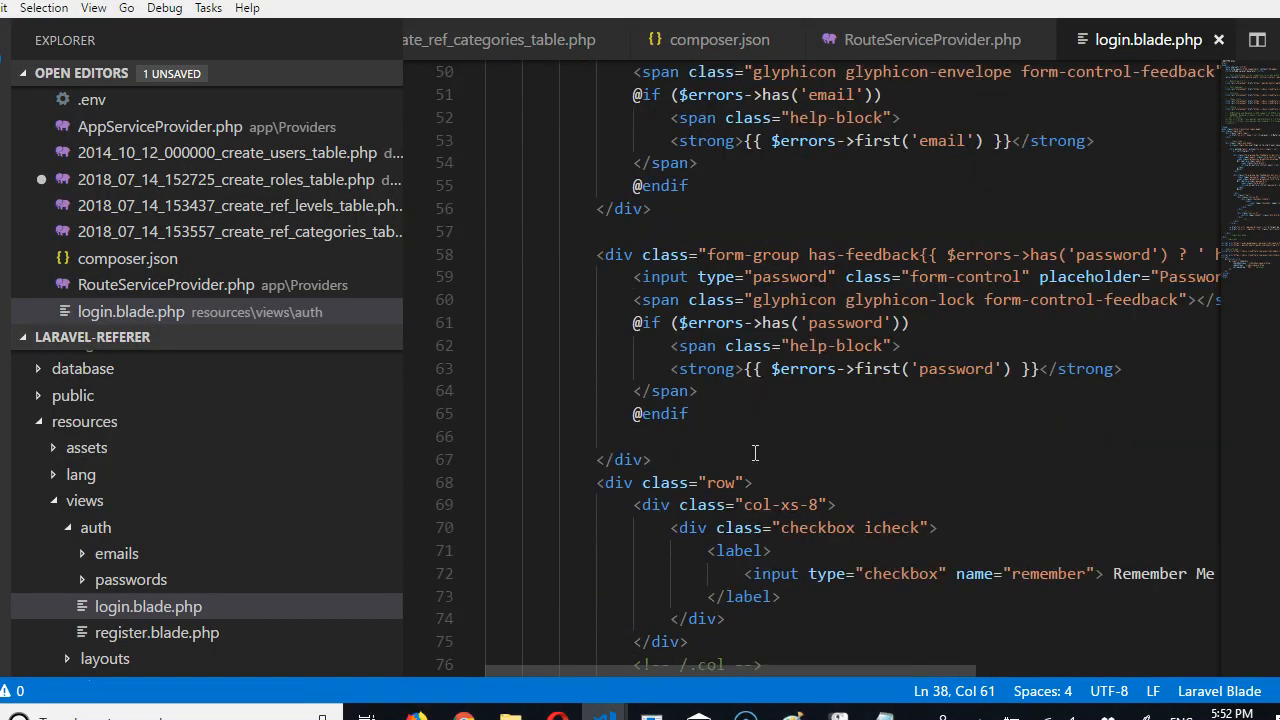
pyautogui.scroll(-3)
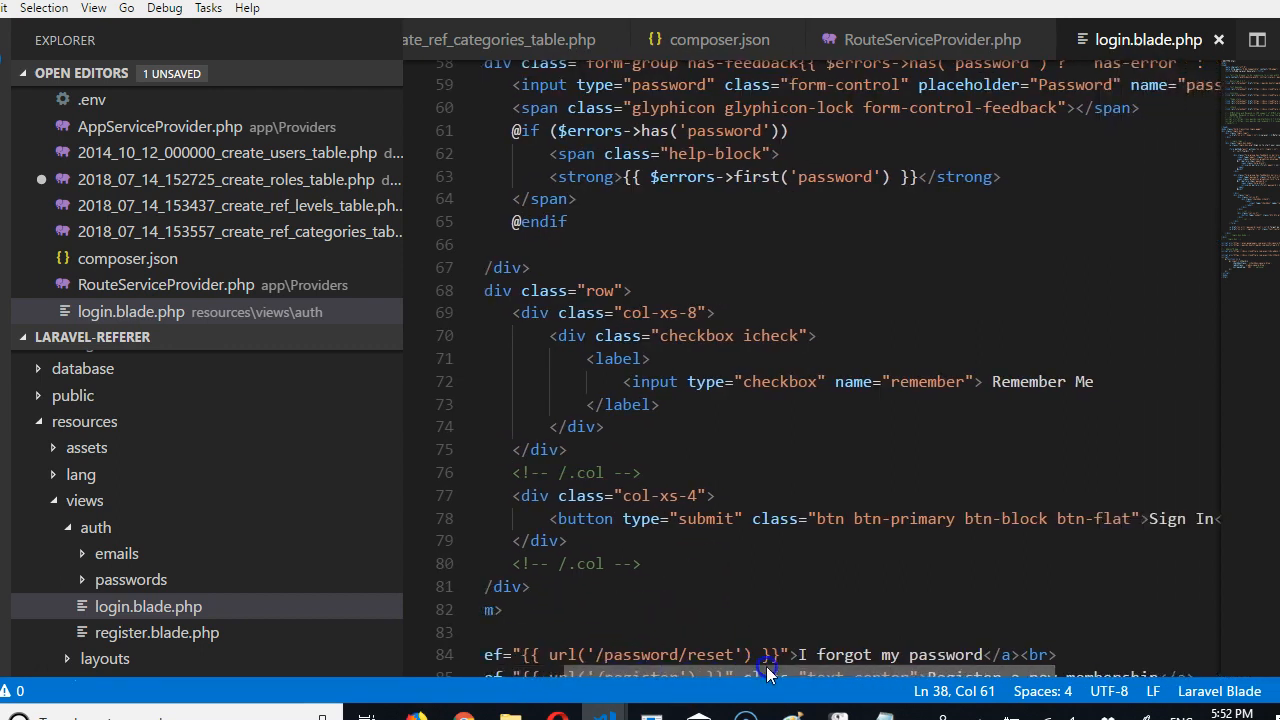
pyautogui.scroll(-3)
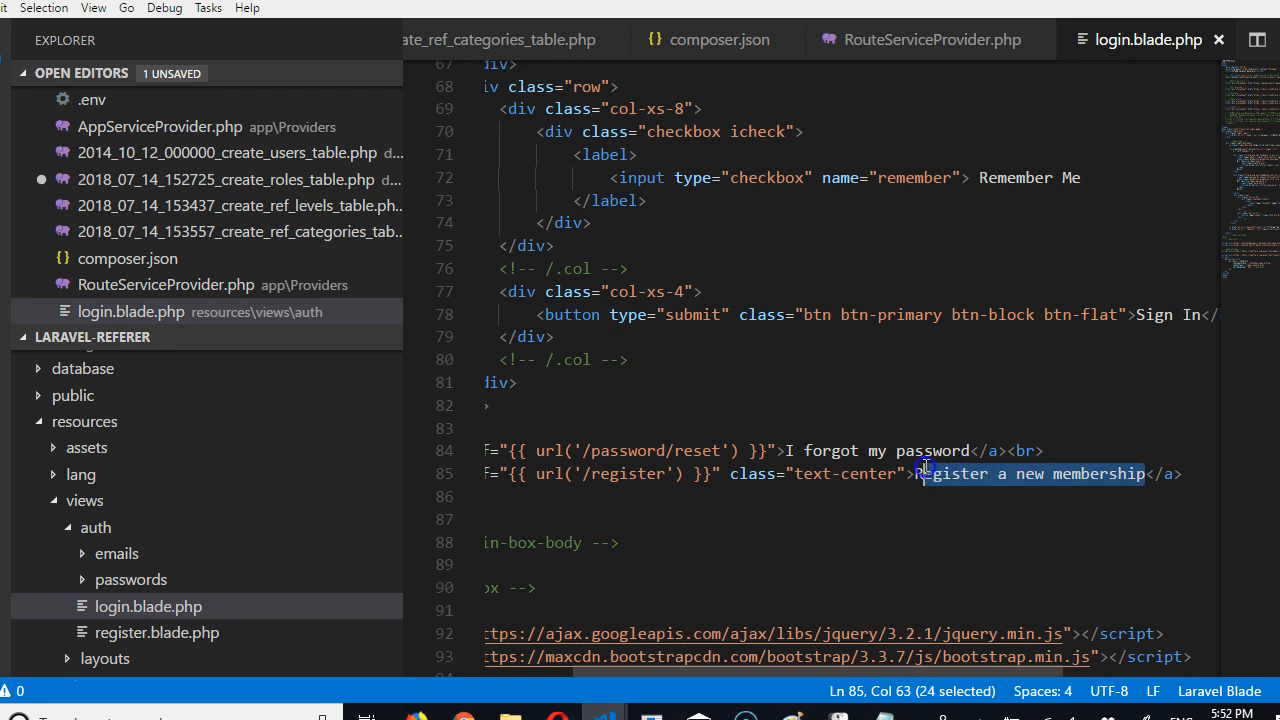
pyautogui.write('Creat')
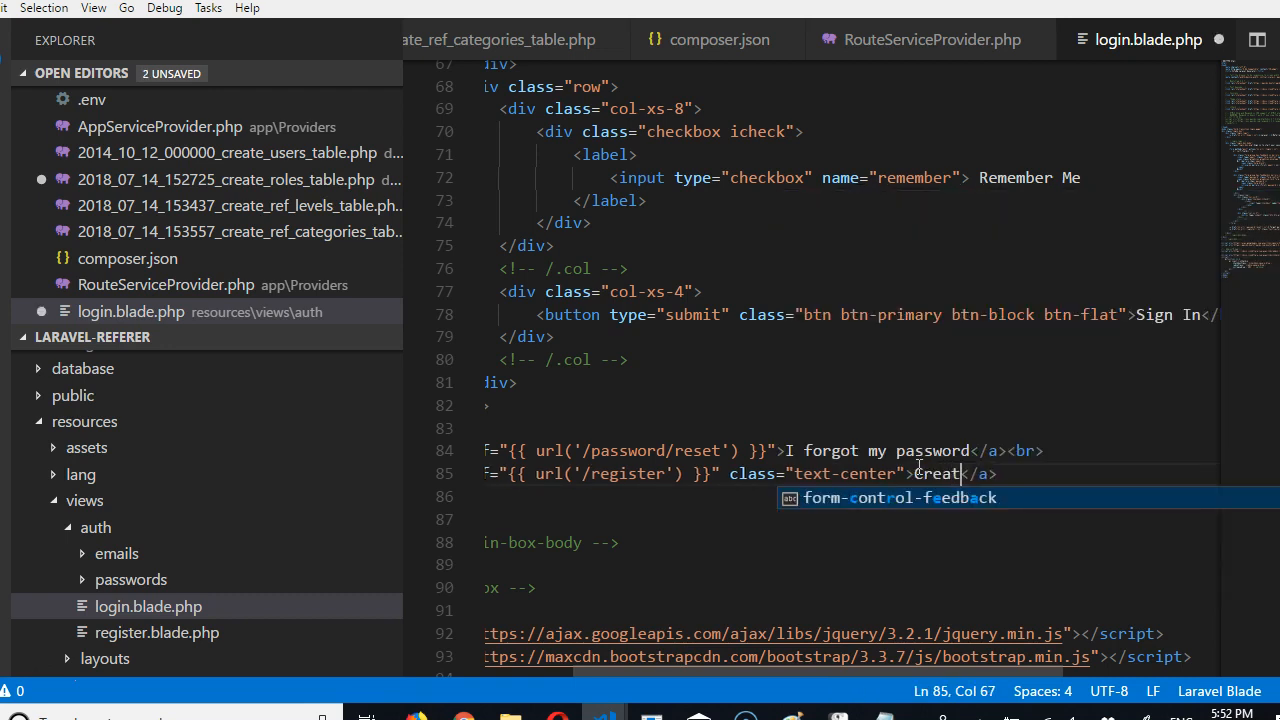
pyautogui.press('Escape')
pyautogui.write('e new account')
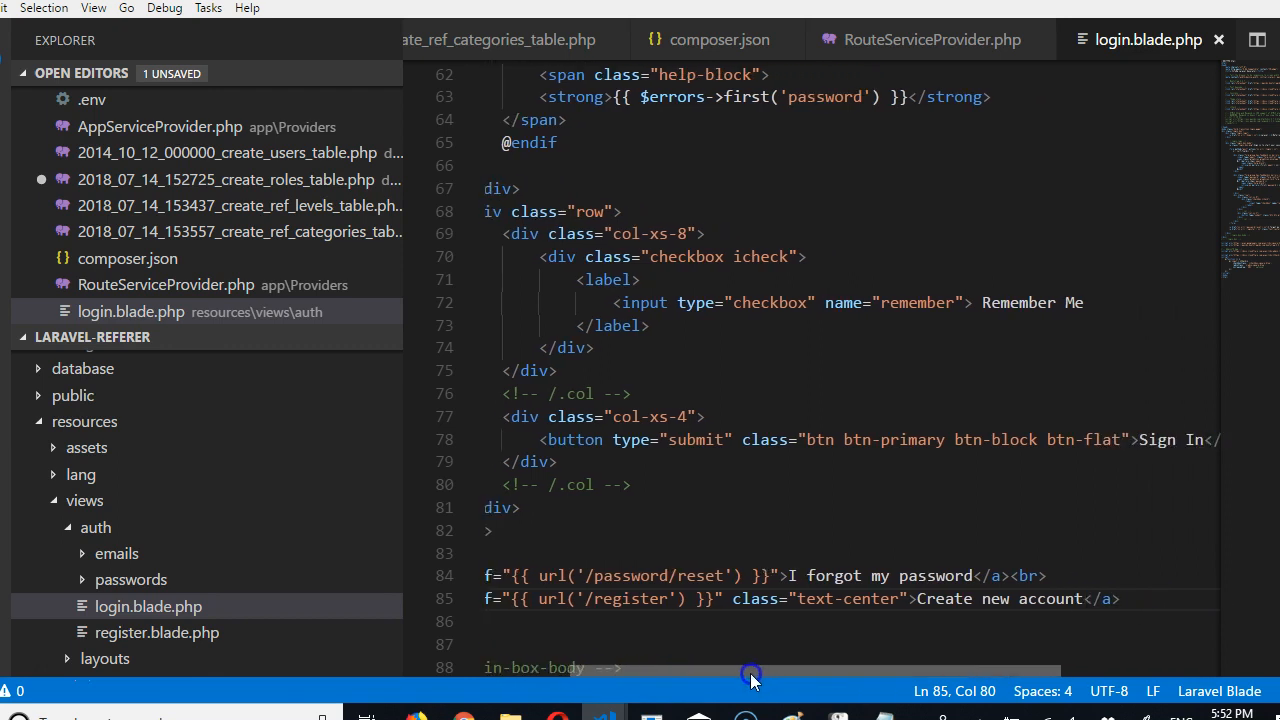
pyautogui.hscroll(-3)
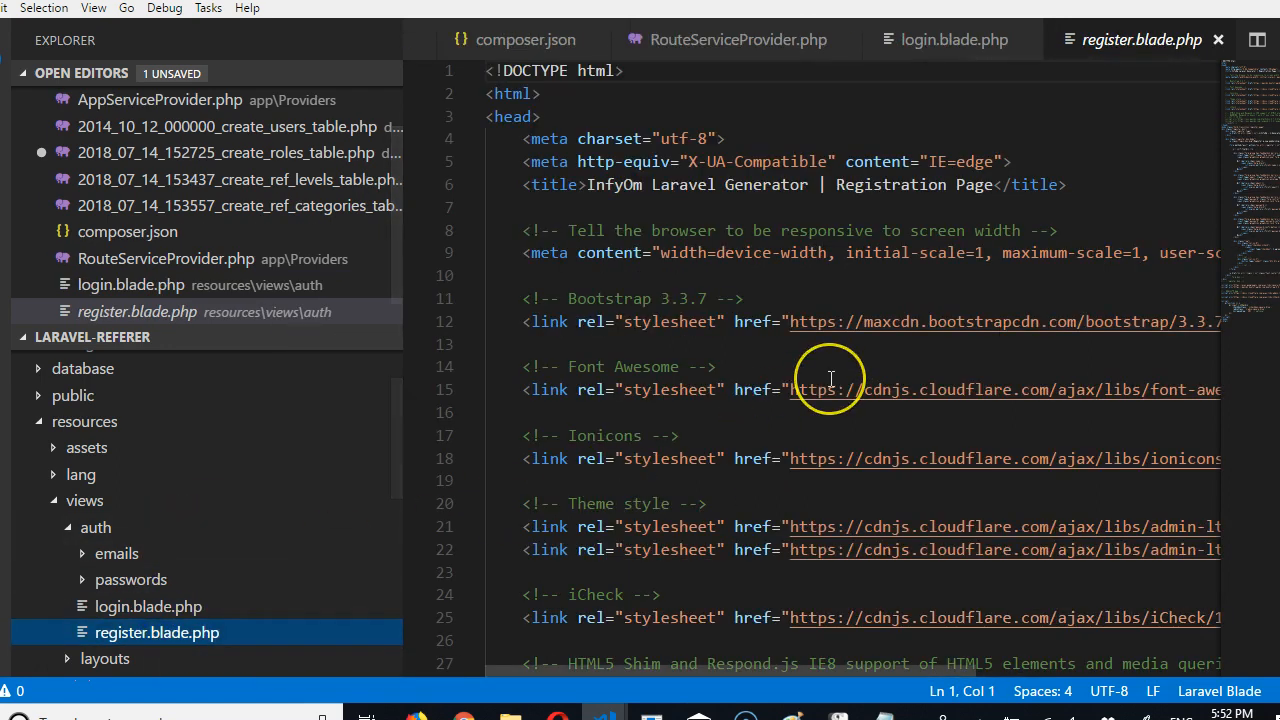
# In register.blade.php, change the logo text to 'Laravel Referrer'
pyautogui.scroll(-3)
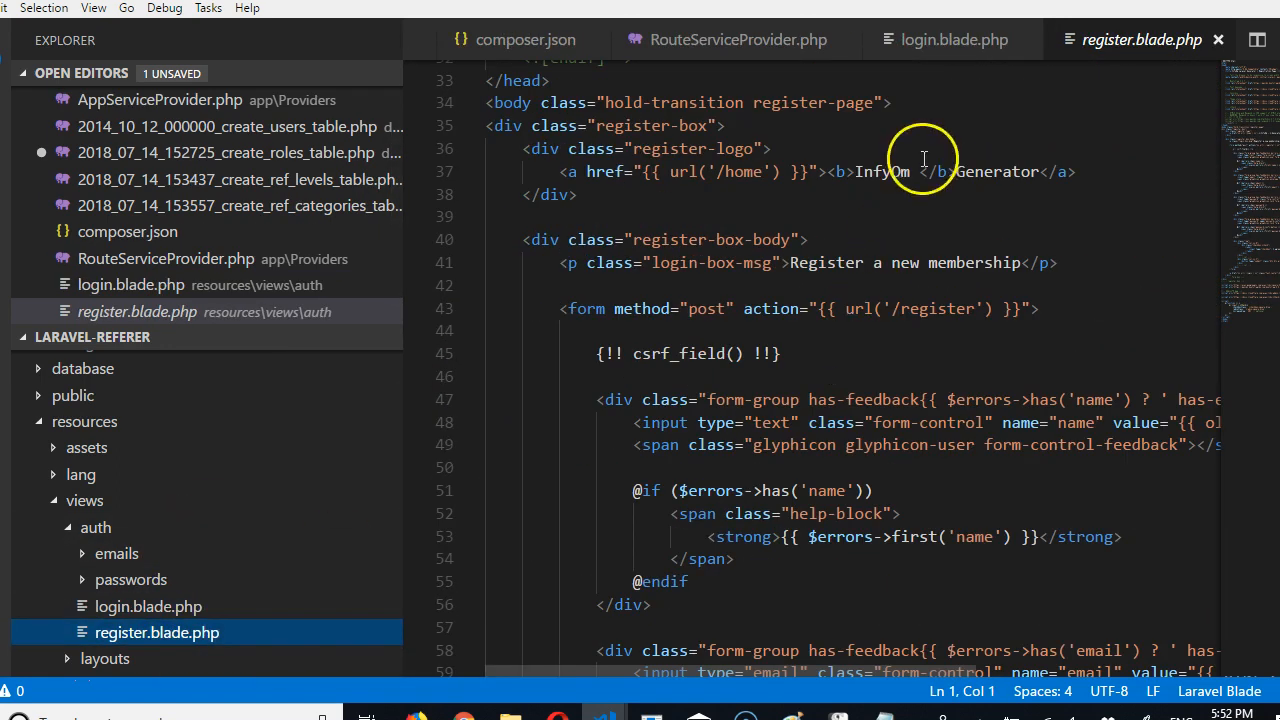
pyautogui.write('L')
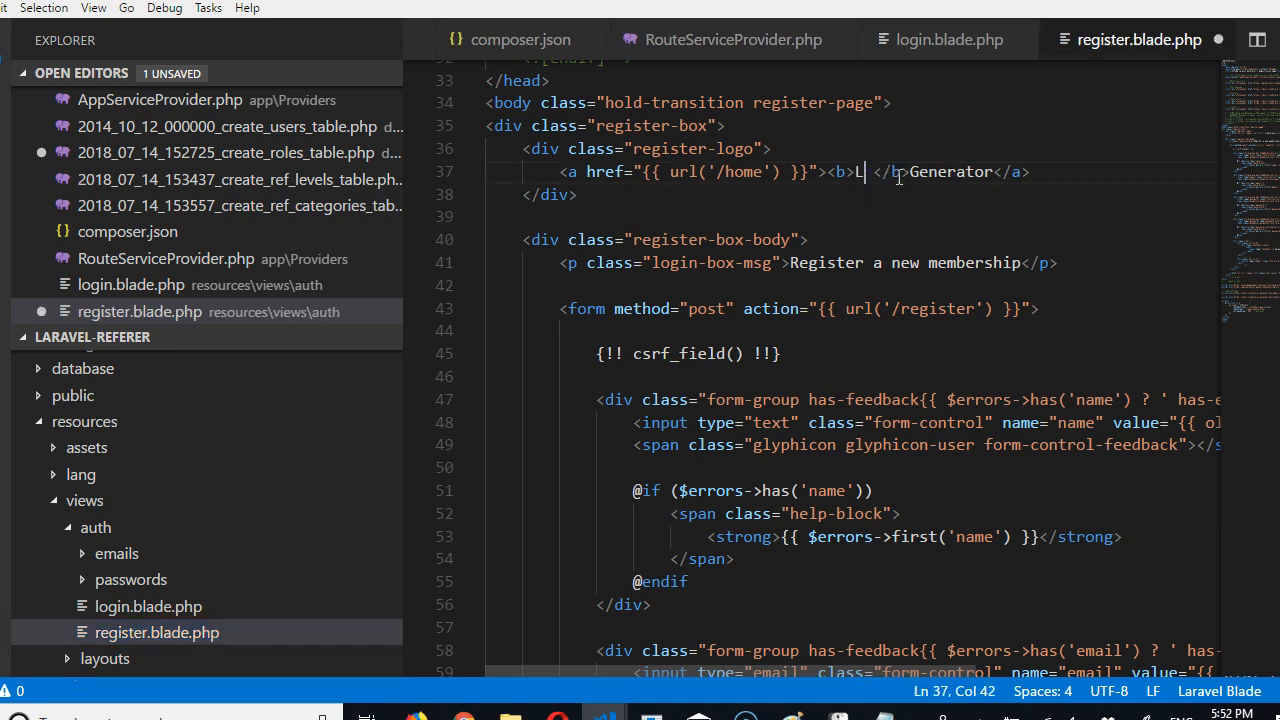
pyautogui.write('aravel')
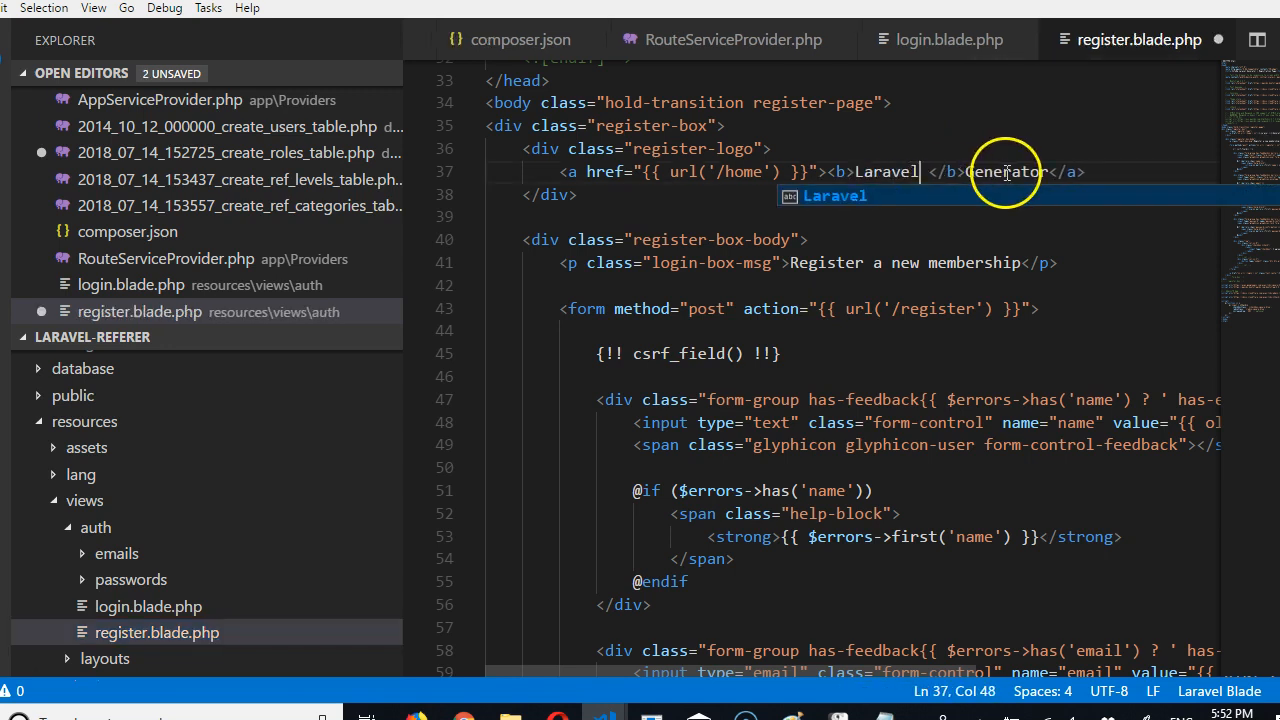
pyautogui.write('Referre')
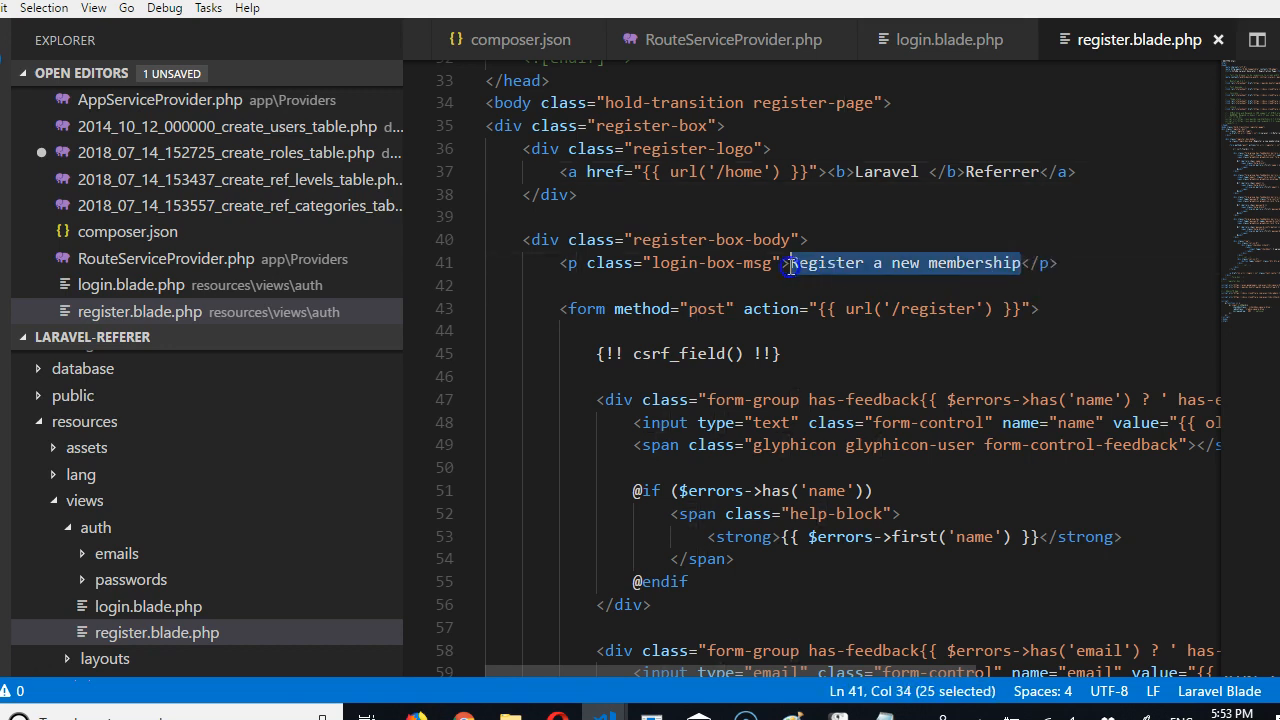
# Change the login-box-msg heading to 'Create new account' and save
pyautogui.write('h')
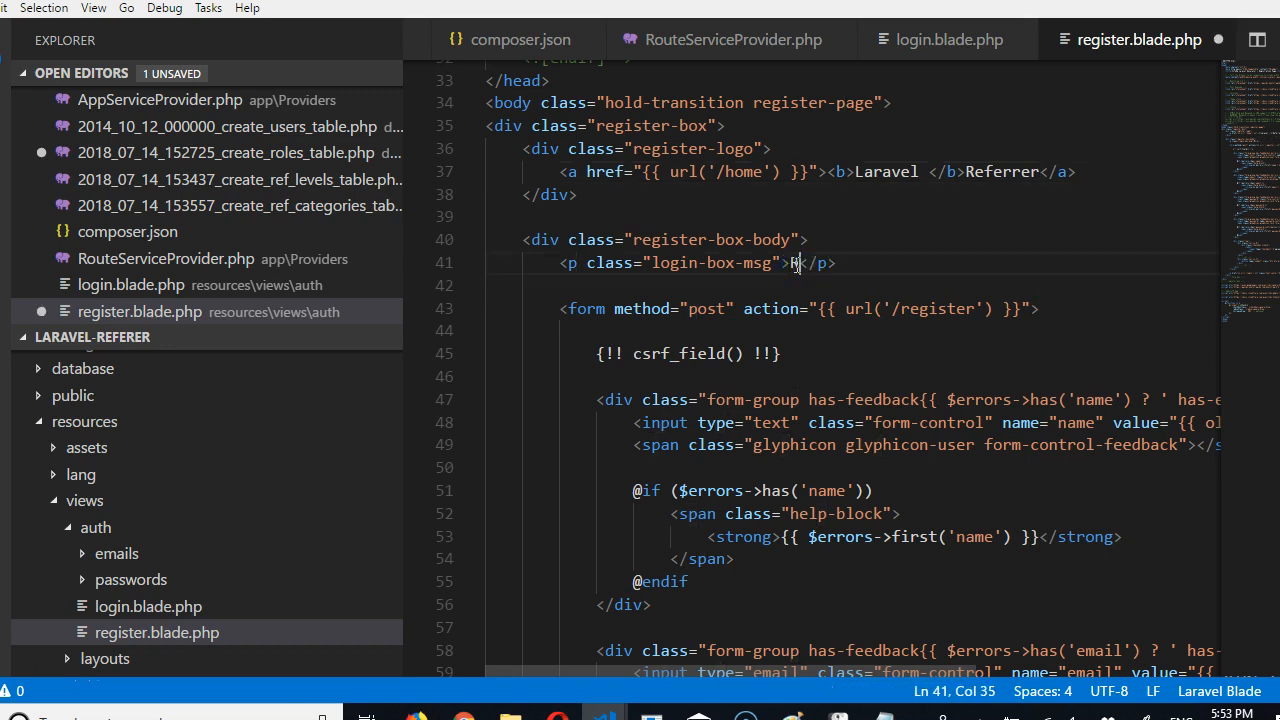
pyautogui.write('Create new')
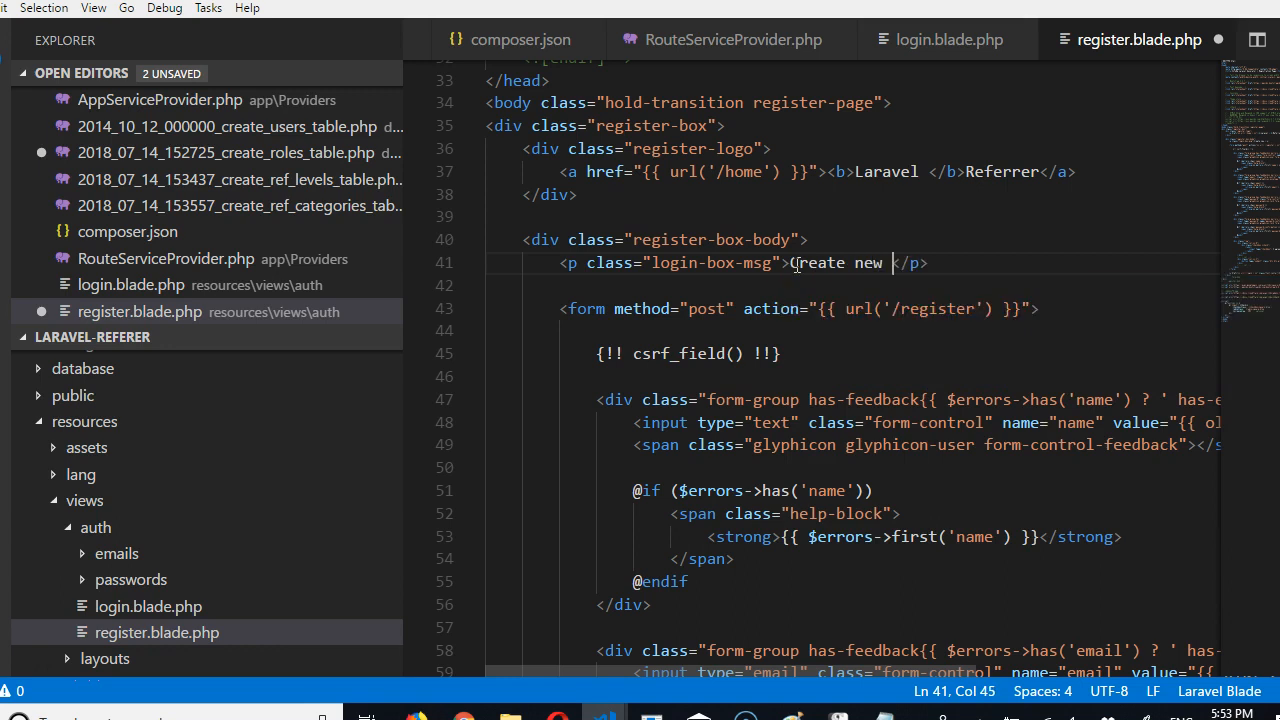
pyautogui.write('account')
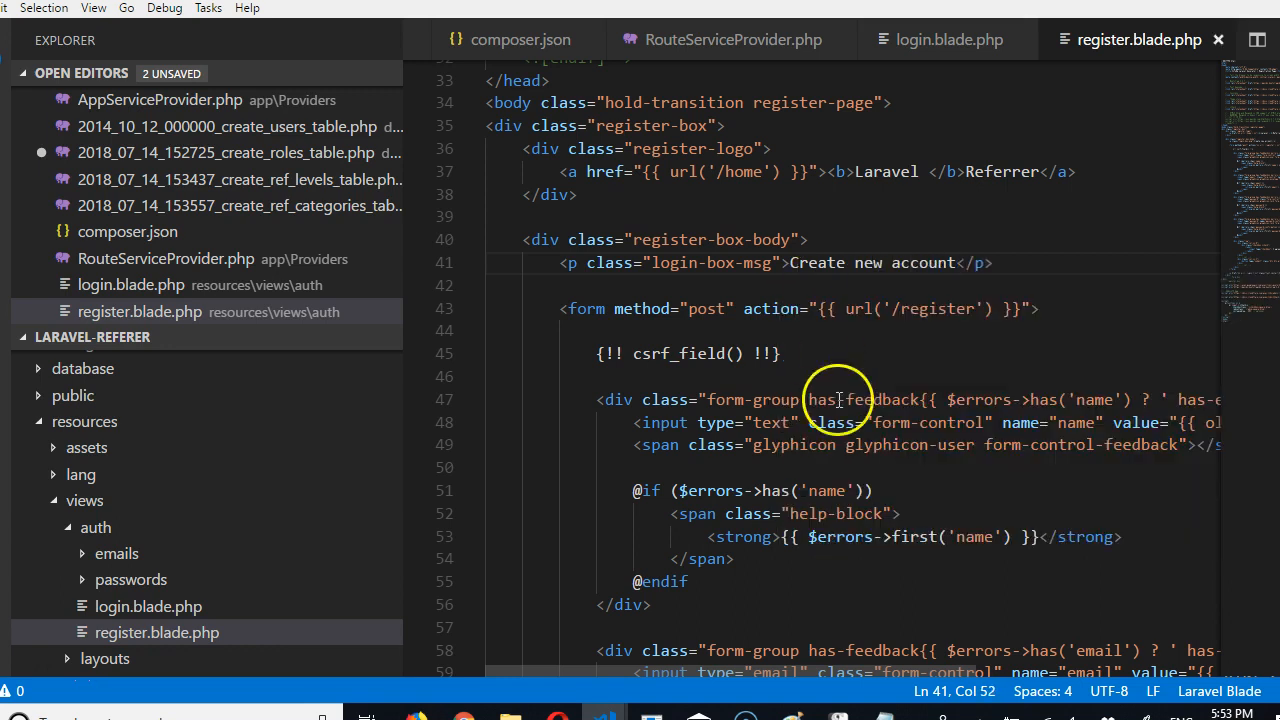
pyautogui.scroll(-3)
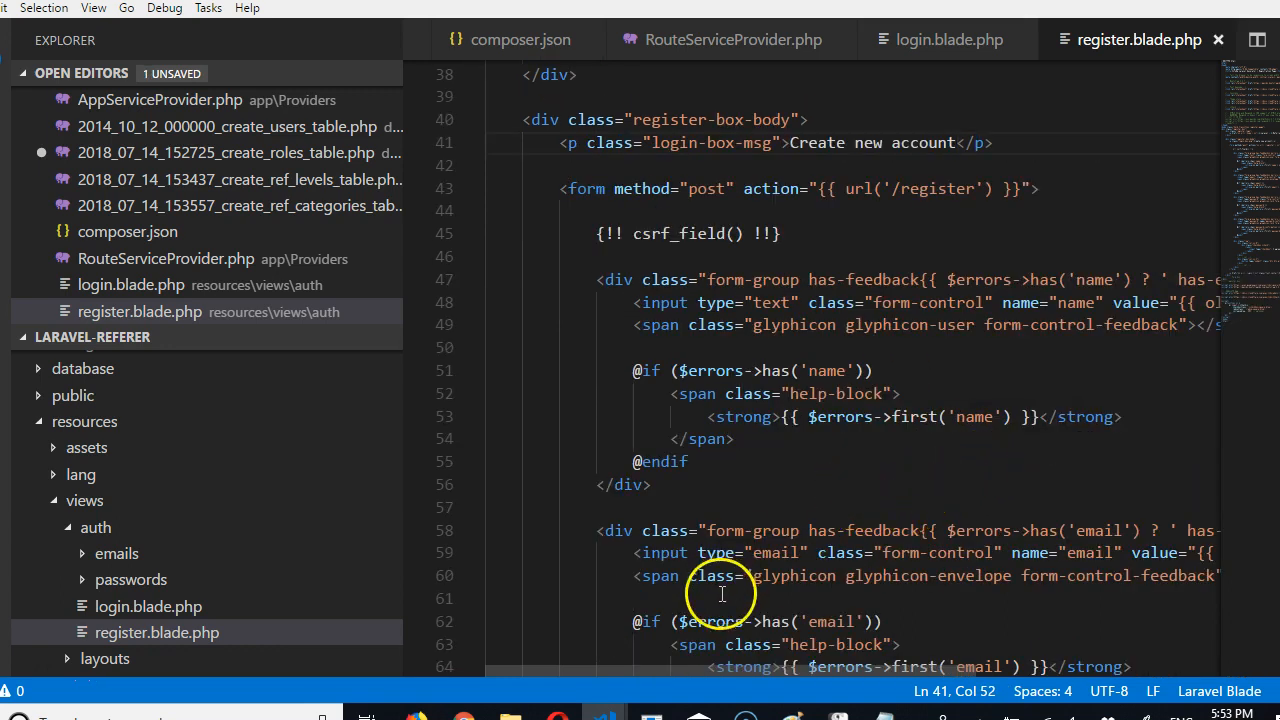
# Add the required attribute to the 'I agree to the terms' checkbox and save
pyautogui.scroll(-3)
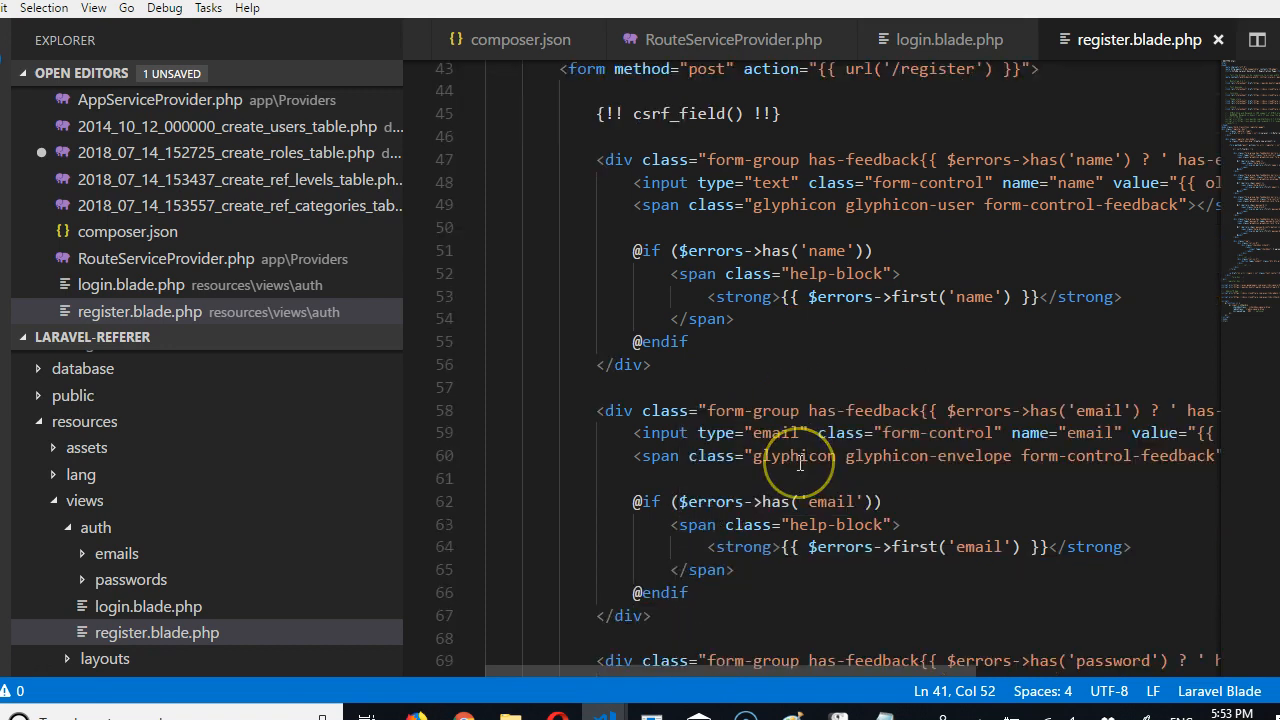
pyautogui.scroll(-3)
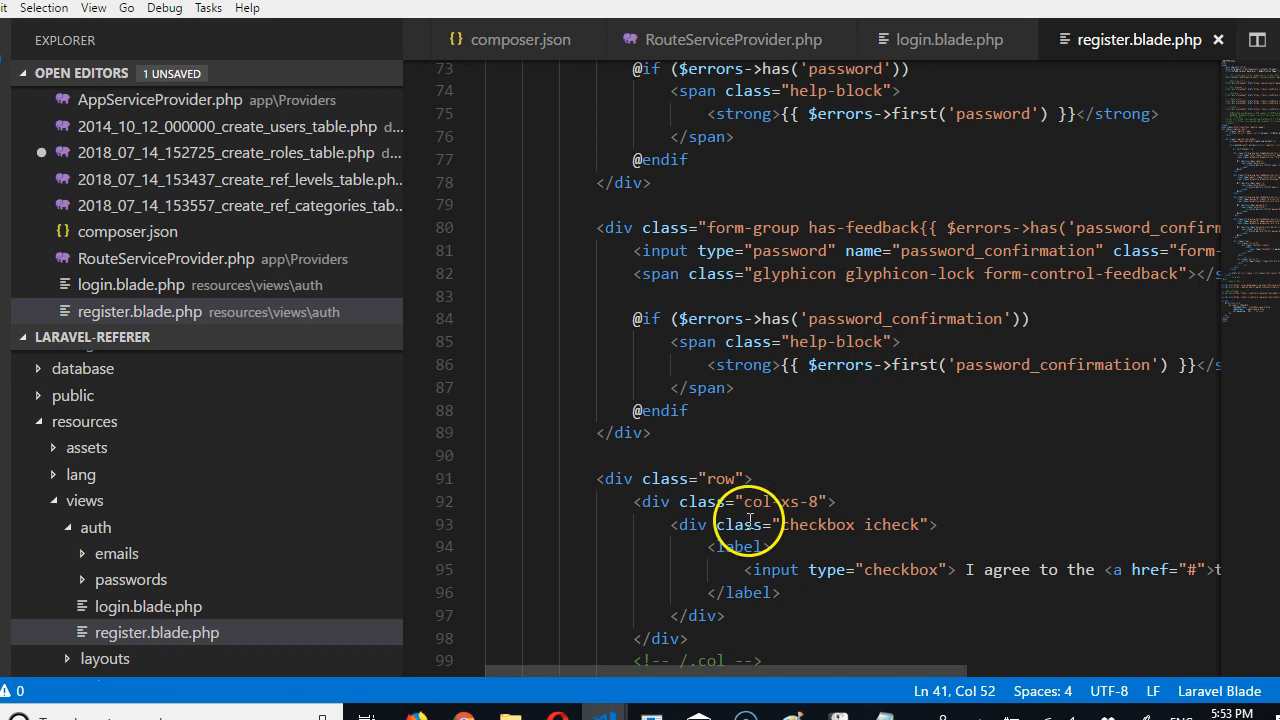
pyautogui.moveTo(525, 678)
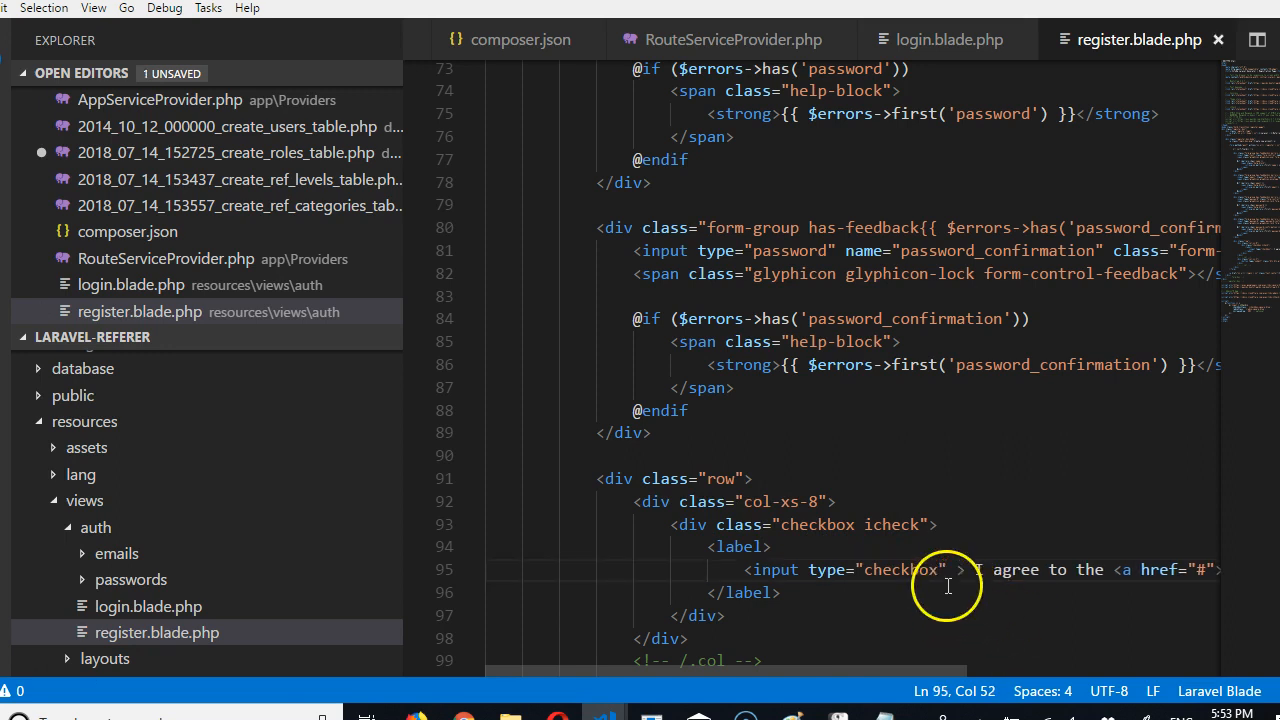
pyautogui.write('req')
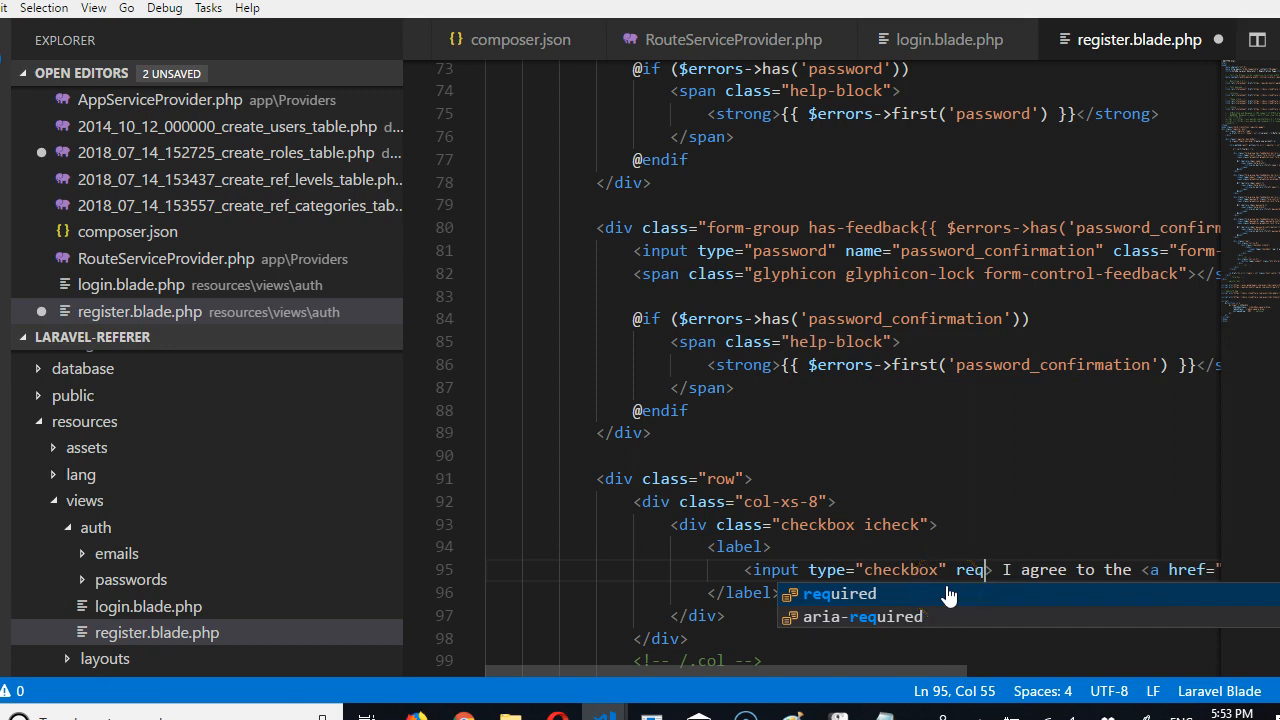
pyautogui.press('Tab')
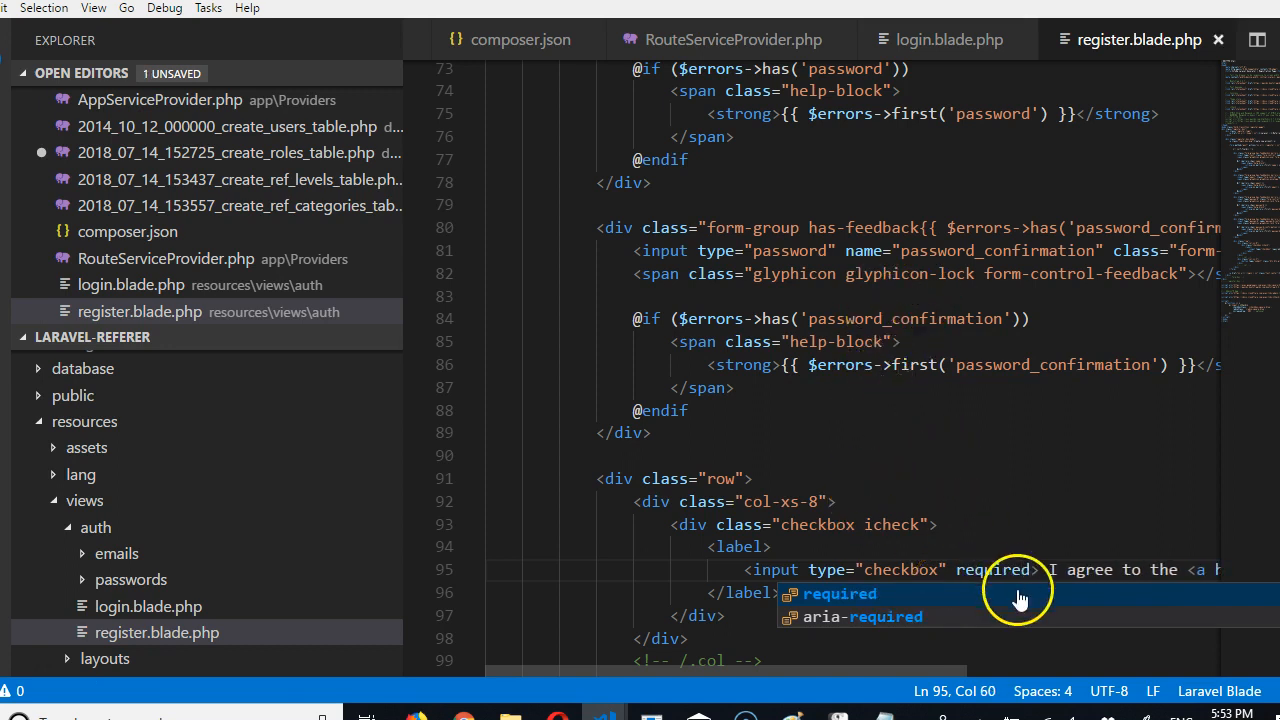
pyautogui.hscroll(3)
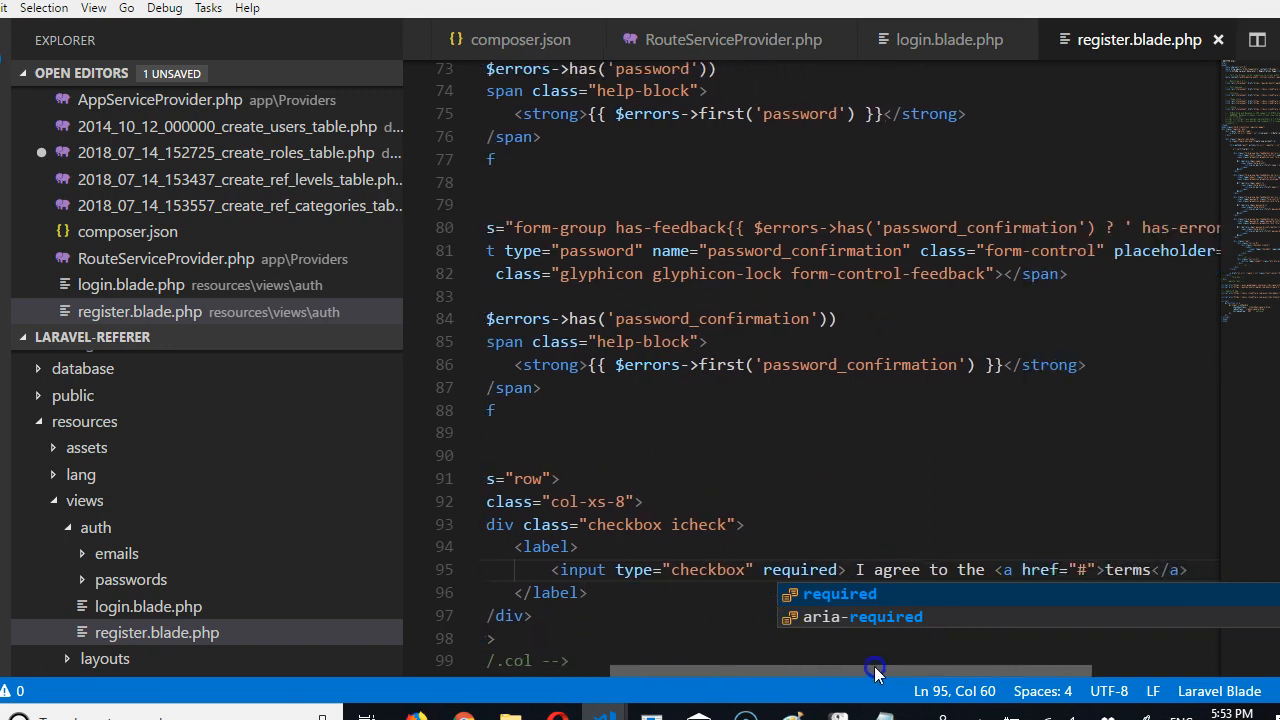